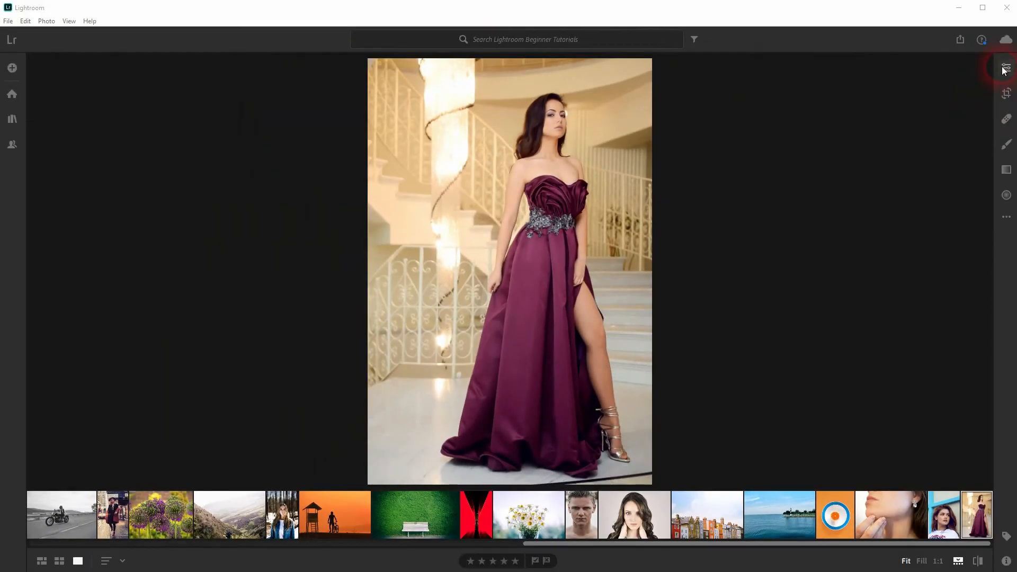
- Apply Auto light correction, ease exposure to -0.14 and raise contrast to +18
left_click(1006, 67)
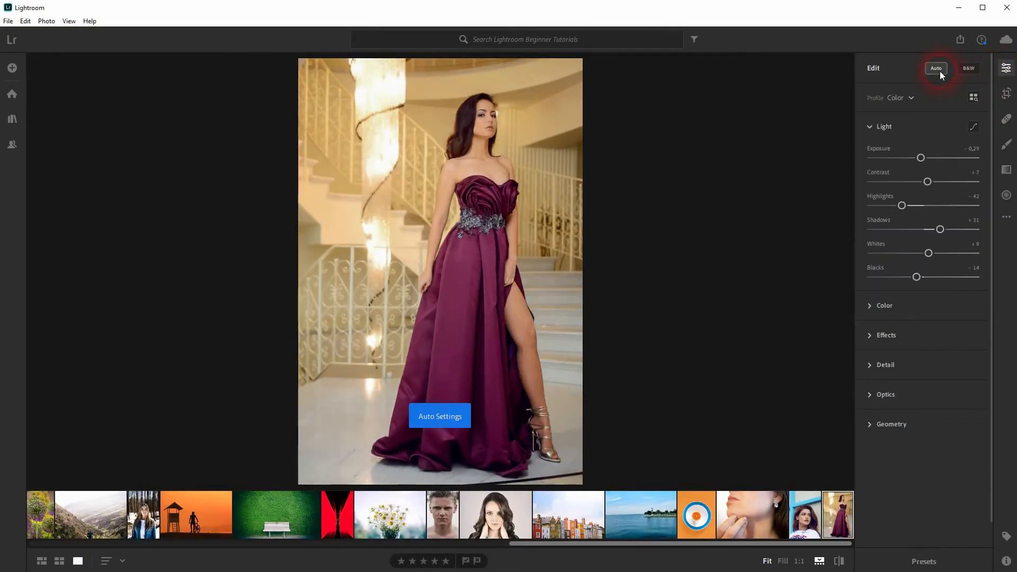
left_click_drag(919, 156, 919, 160)
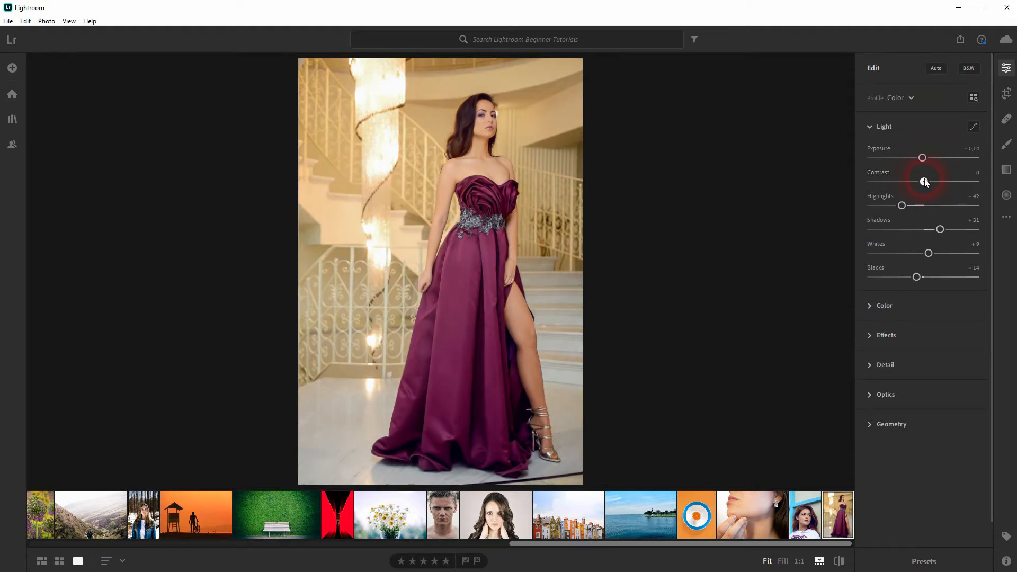
left_click_drag(924, 181, 933, 181)
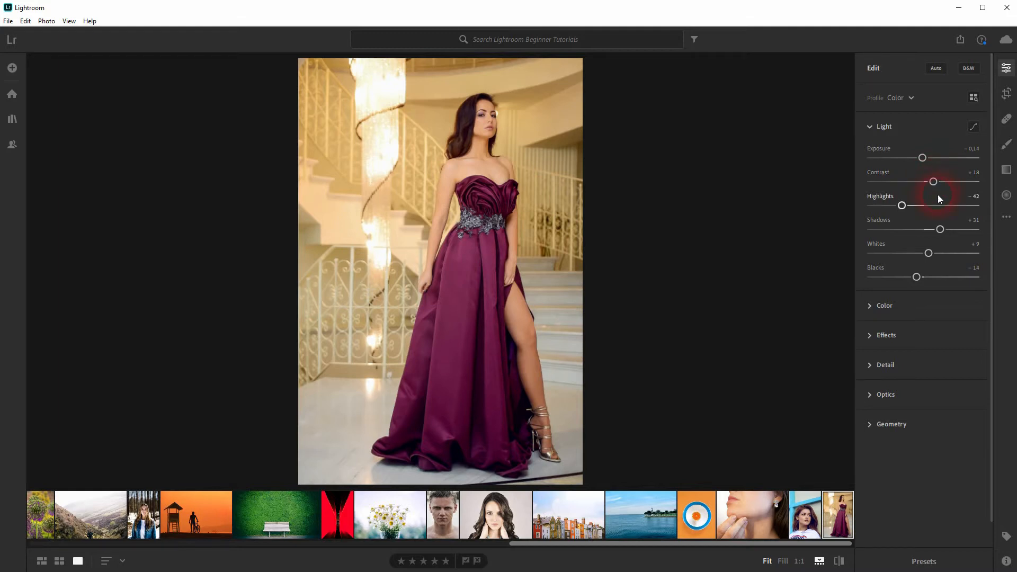
mouse_move(961, 135)
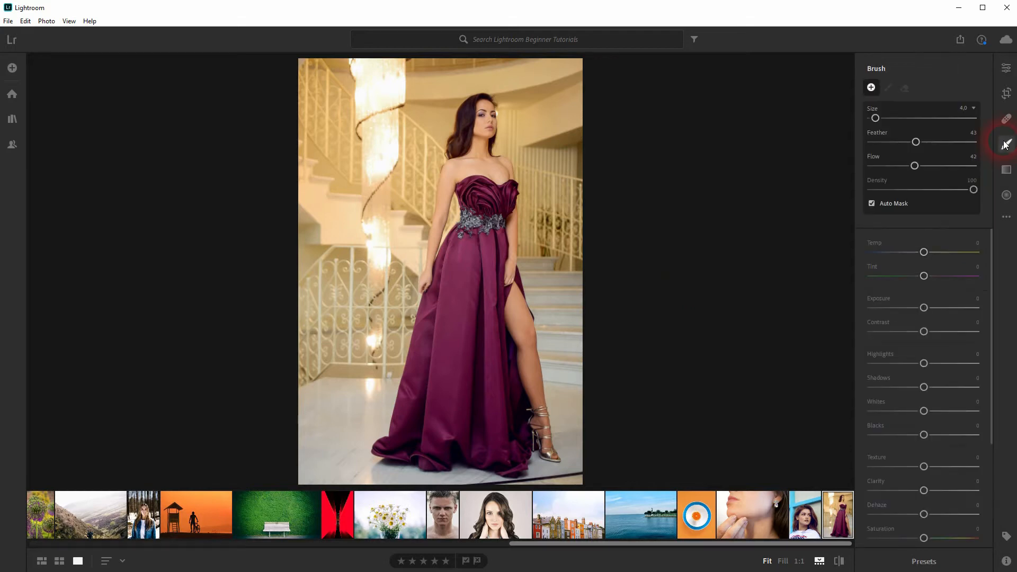
mouse_move(918, 98)
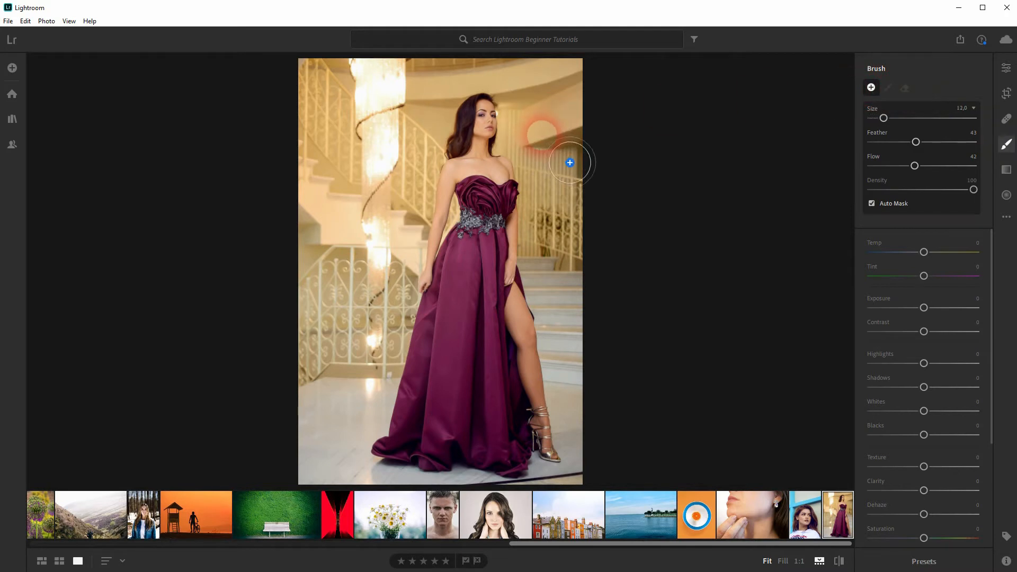
- Set the new brush to size 4.0 and feather 45 with Auto Mask on
left_click_drag(933, 141, 916, 141)
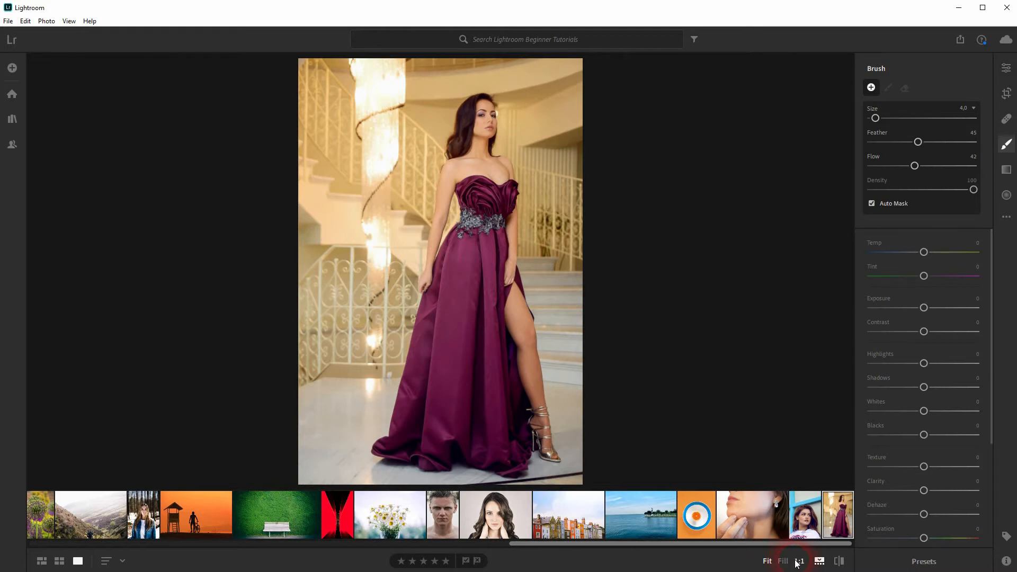
- At 1:1 zoom, paint the mask beside the model's face and show only the brush overlay
left_click(799, 561)
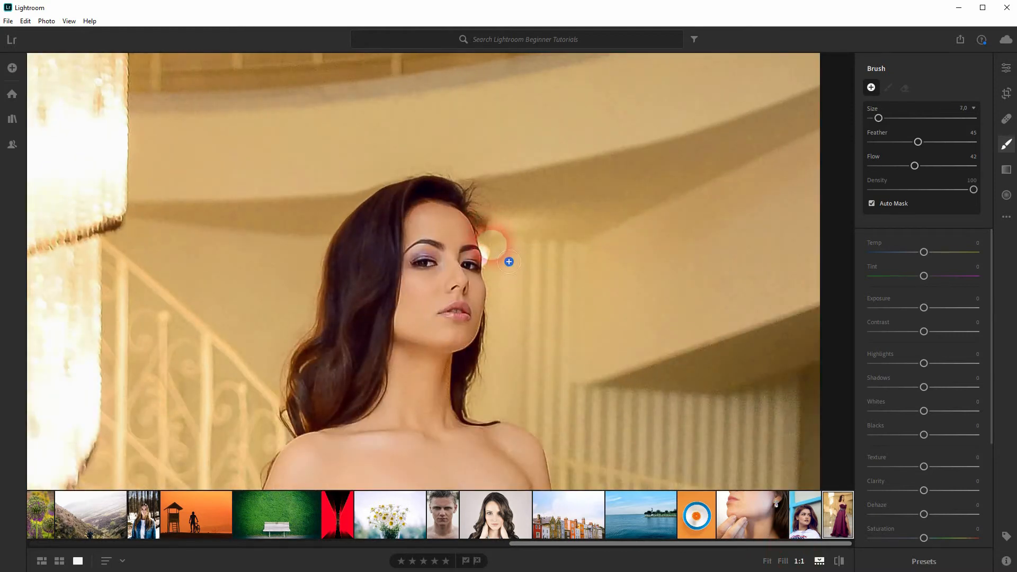
left_click_drag(509, 261, 514, 287)
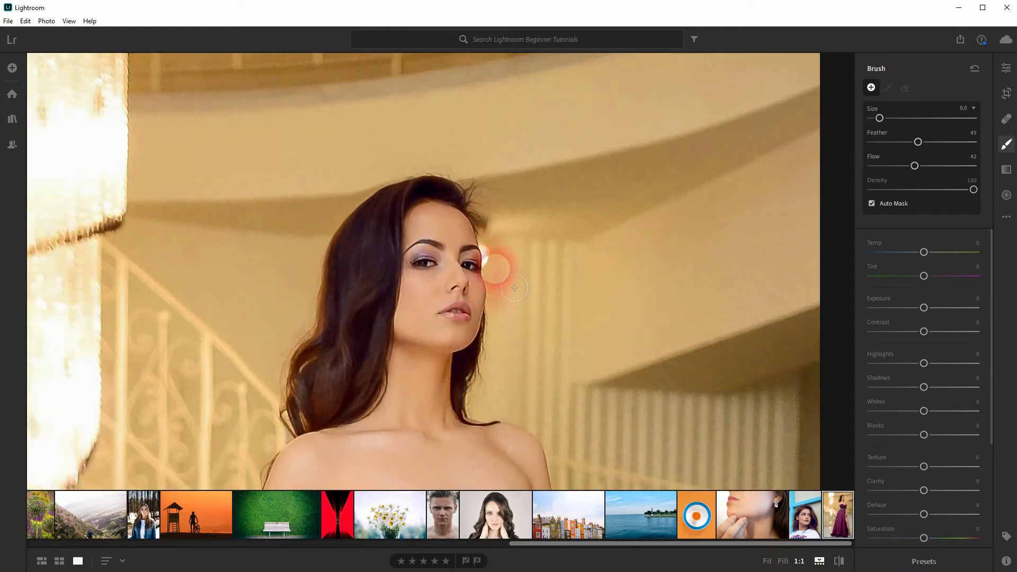
left_click_drag(514, 287, 512, 365)
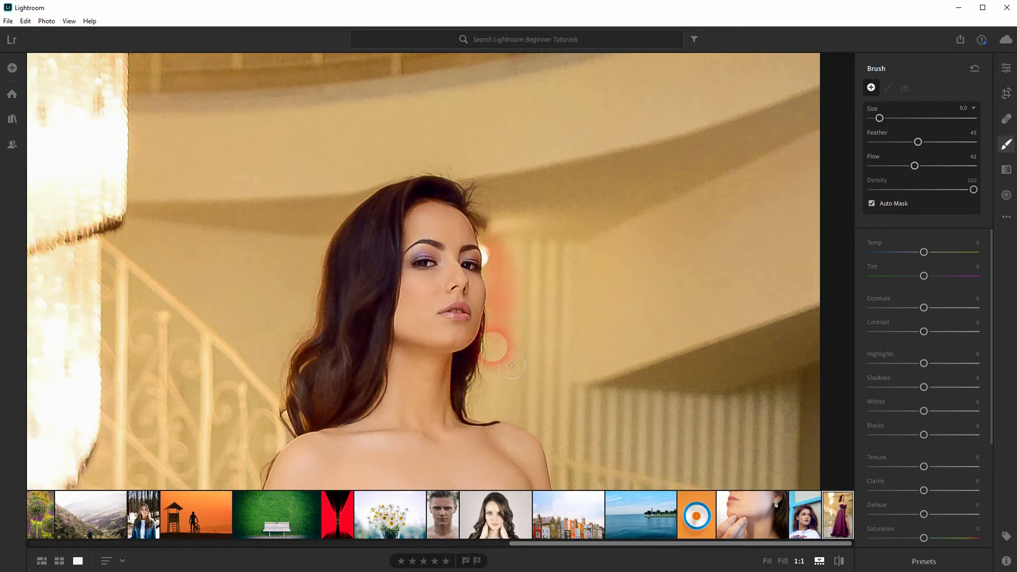
right_click(510, 365)
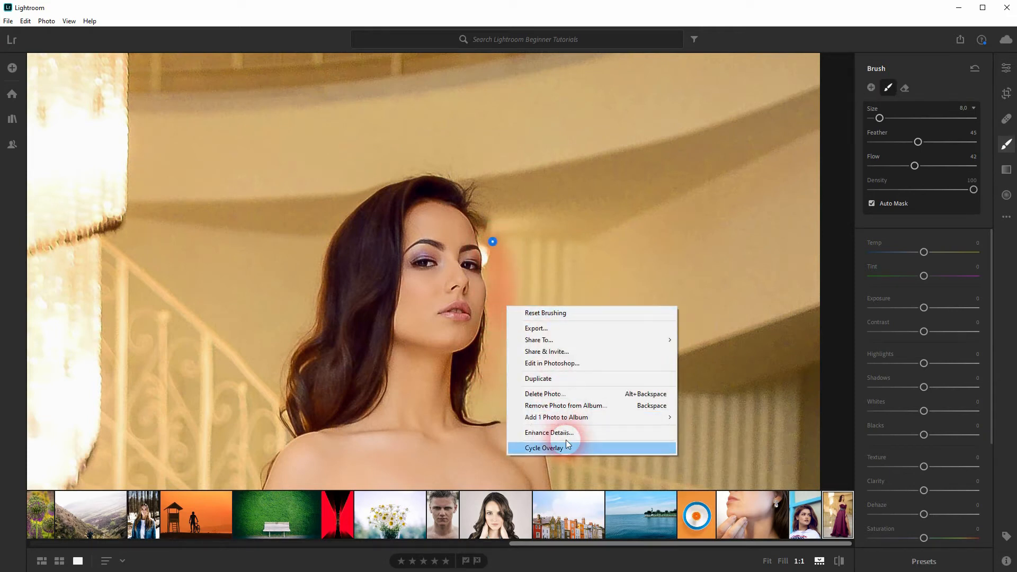
left_click(543, 447)
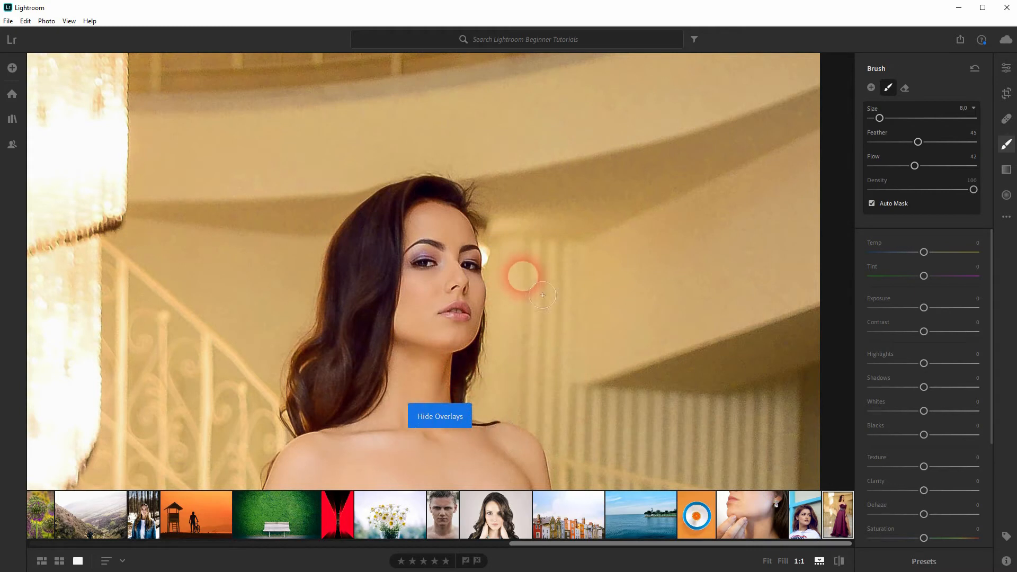
left_click(439, 416)
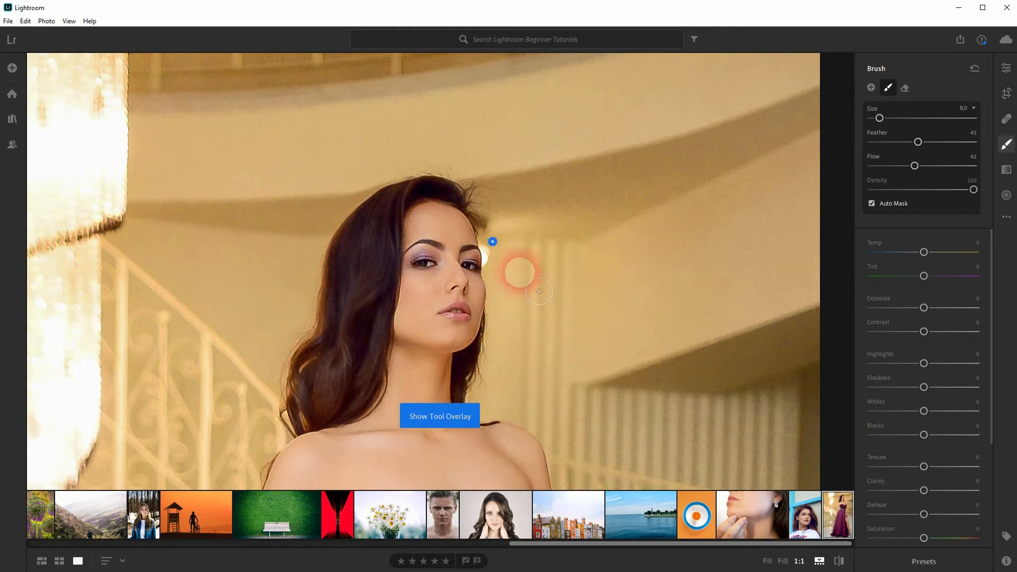
- Paint the mask along her neck, hair, shoulder and dress, then return to Fit view
right_click(538, 292)
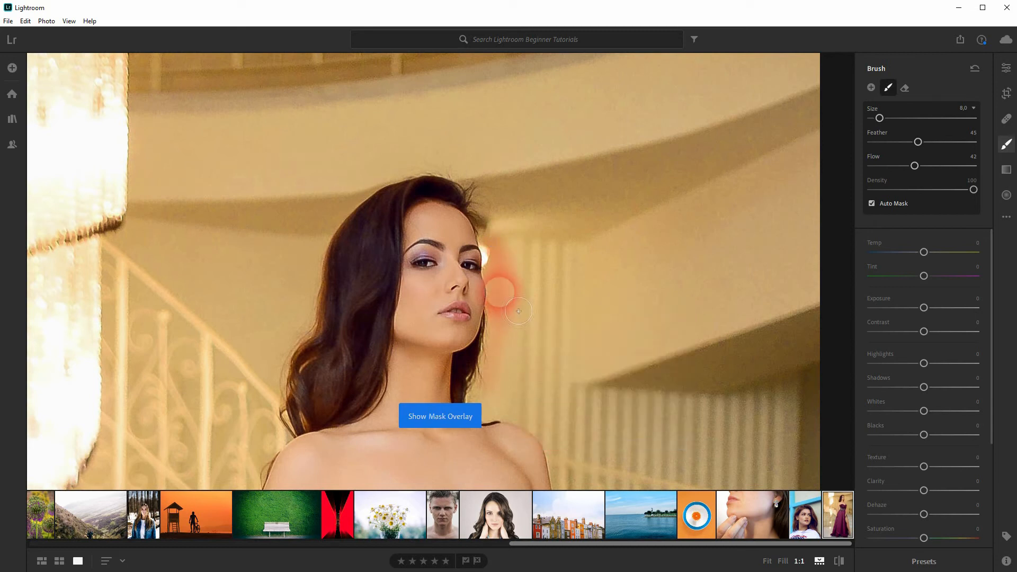
left_click_drag(519, 311, 497, 404)
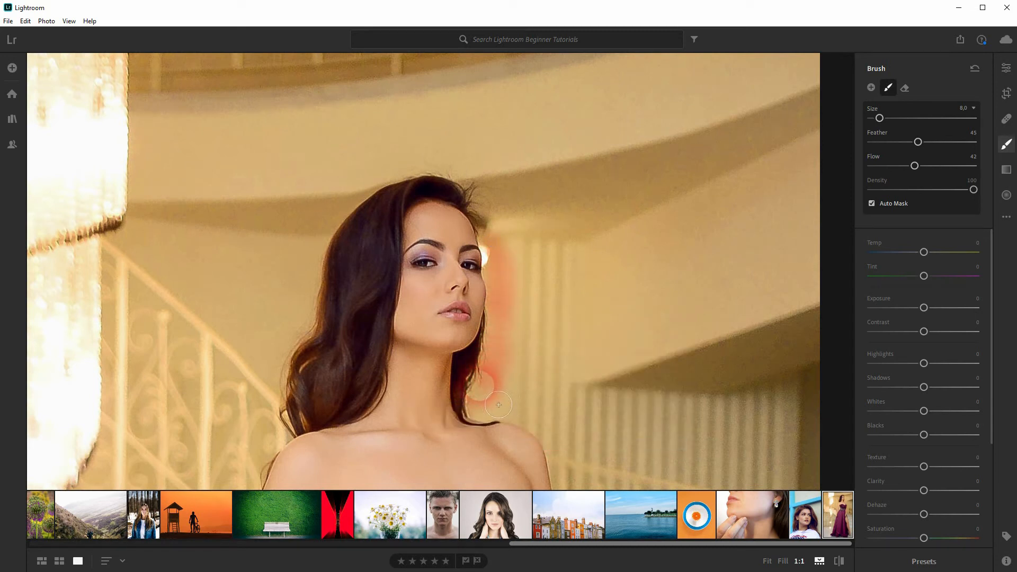
left_click_drag(498, 405, 581, 468)
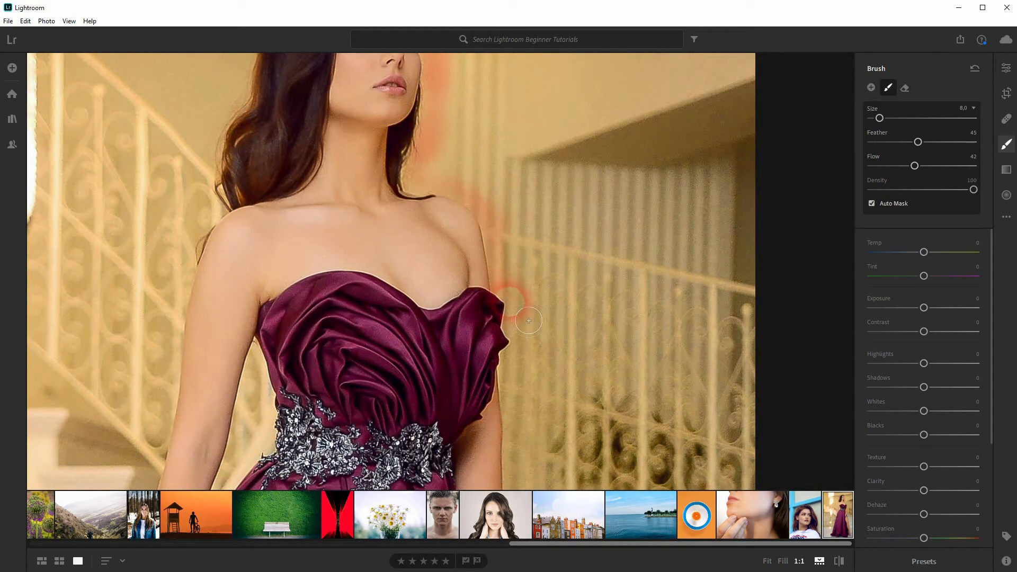
left_click_drag(529, 320, 528, 414)
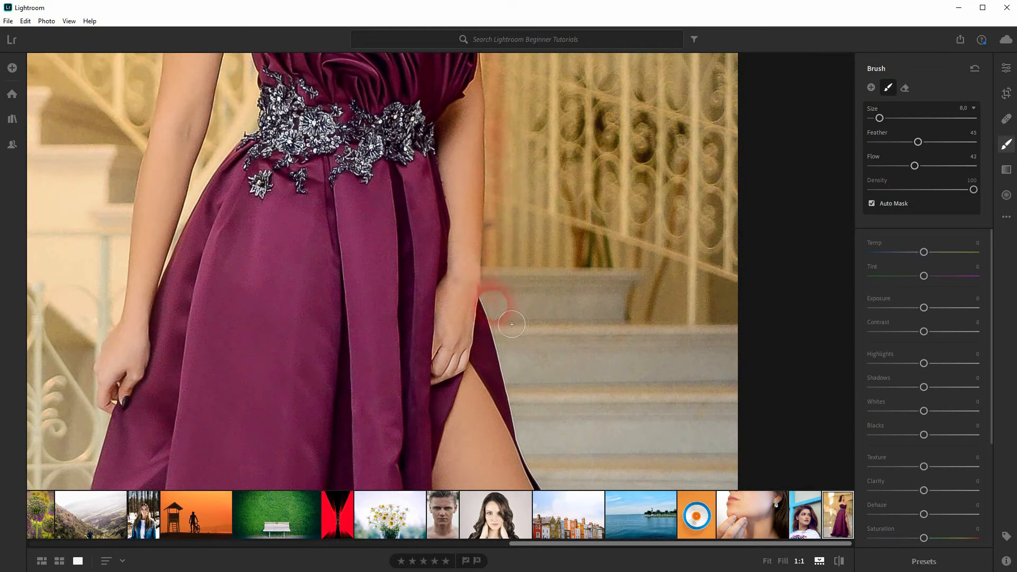
left_click_drag(511, 324, 538, 433)
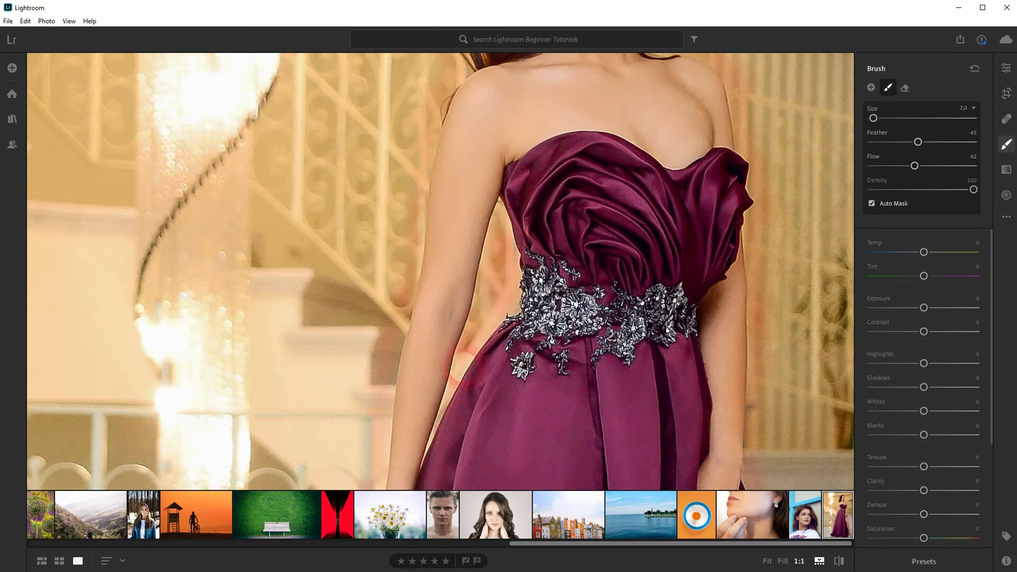
left_click(766, 561)
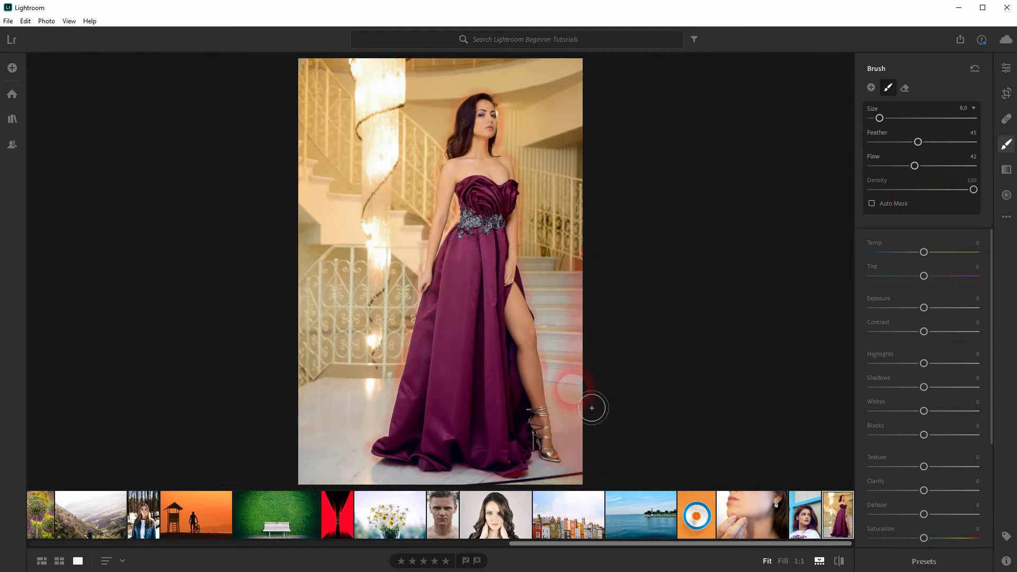
- Paint the brush mask over the remaining background and hide the mask overlay
left_click_drag(591, 408, 549, 296)
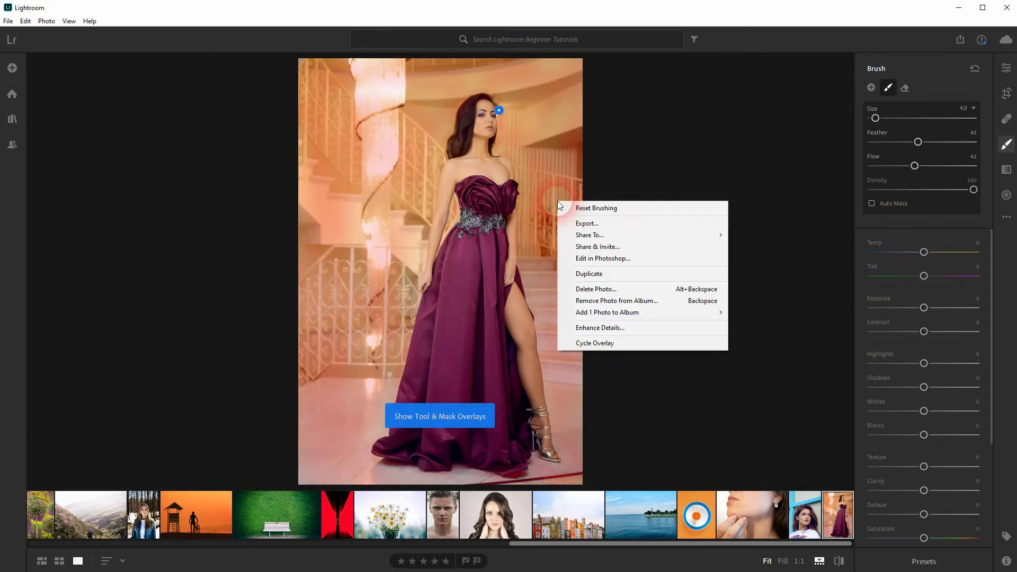
left_click(439, 416)
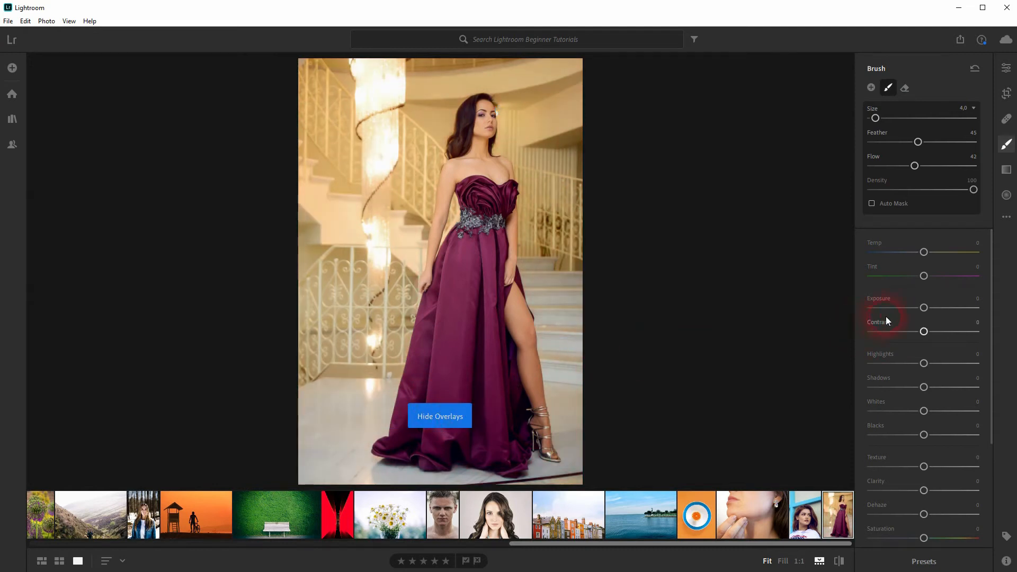
- Tweak the brushed background's exposure, then set contrast +30 and clarity -100
left_click_drag(924, 307, 872, 307)
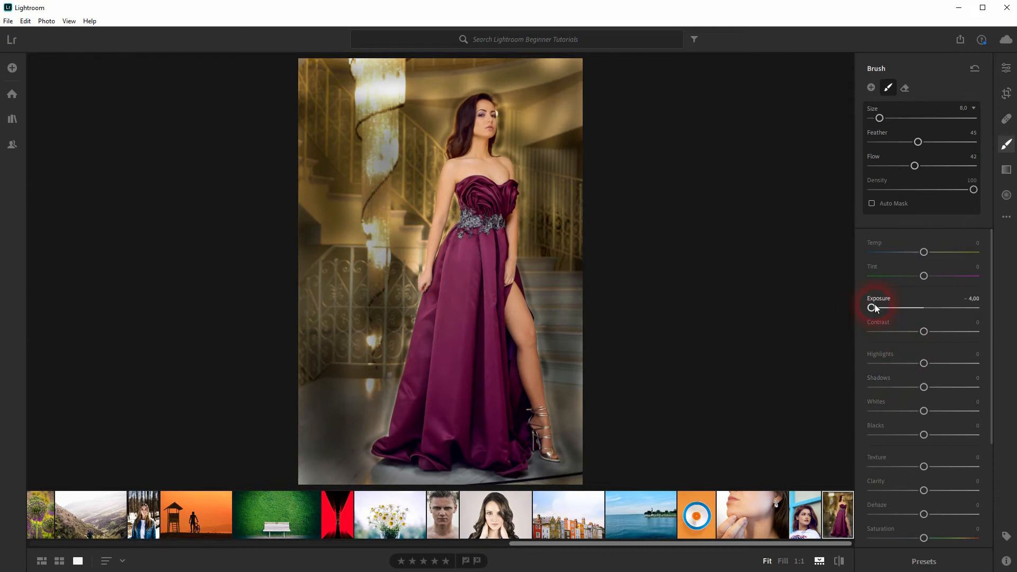
left_click_drag(871, 307, 922, 307)
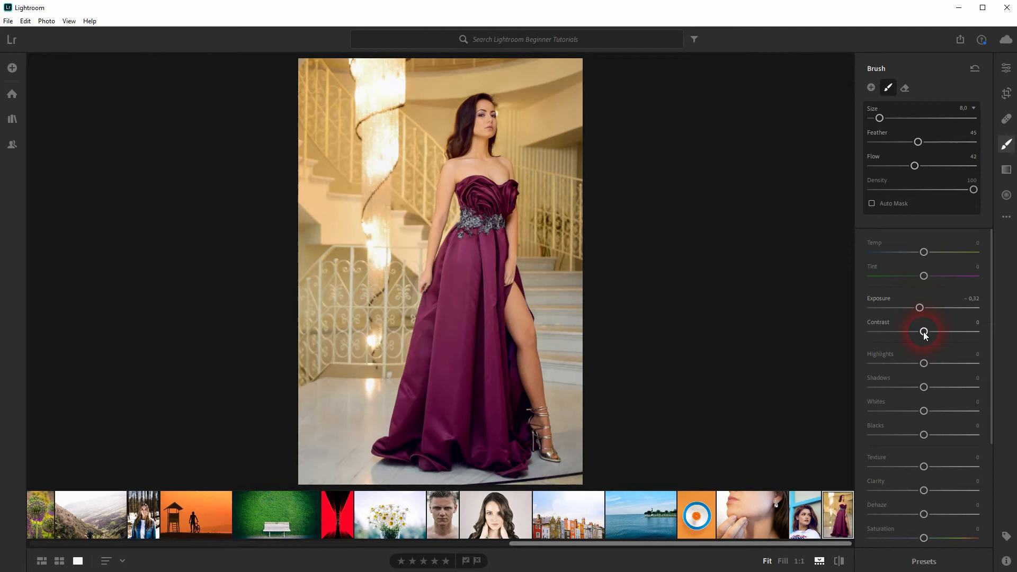
left_click_drag(923, 331, 938, 331)
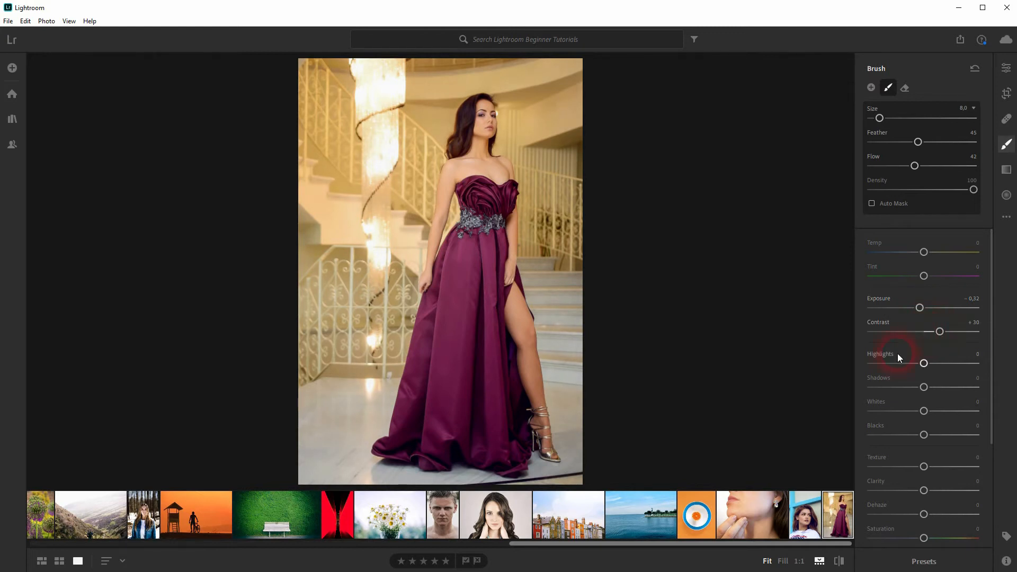
scroll("down", 3)
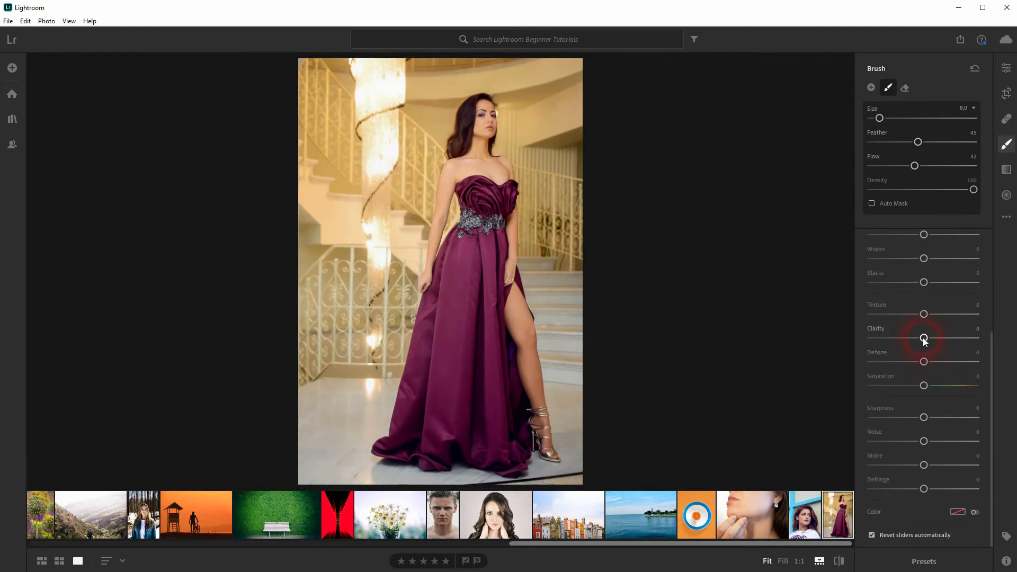
left_click_drag(924, 337, 872, 338)
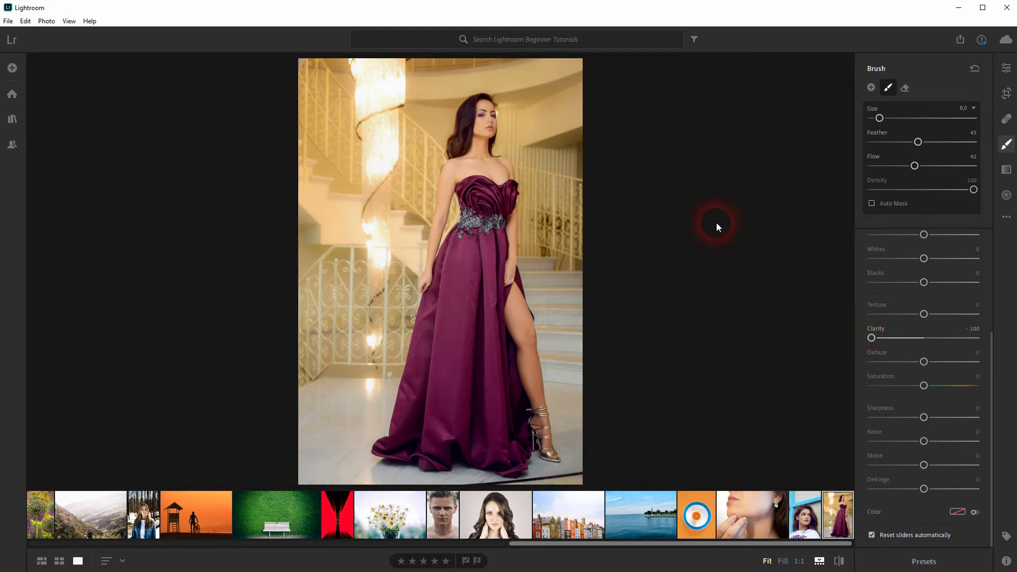
left_click_drag(870, 337, 891, 338)
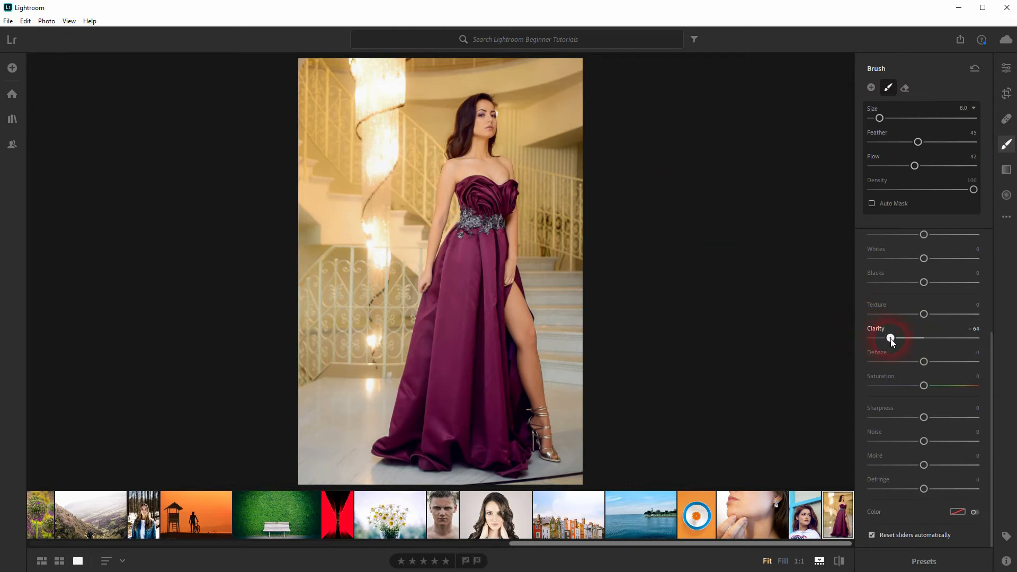
left_click_drag(890, 338, 872, 338)
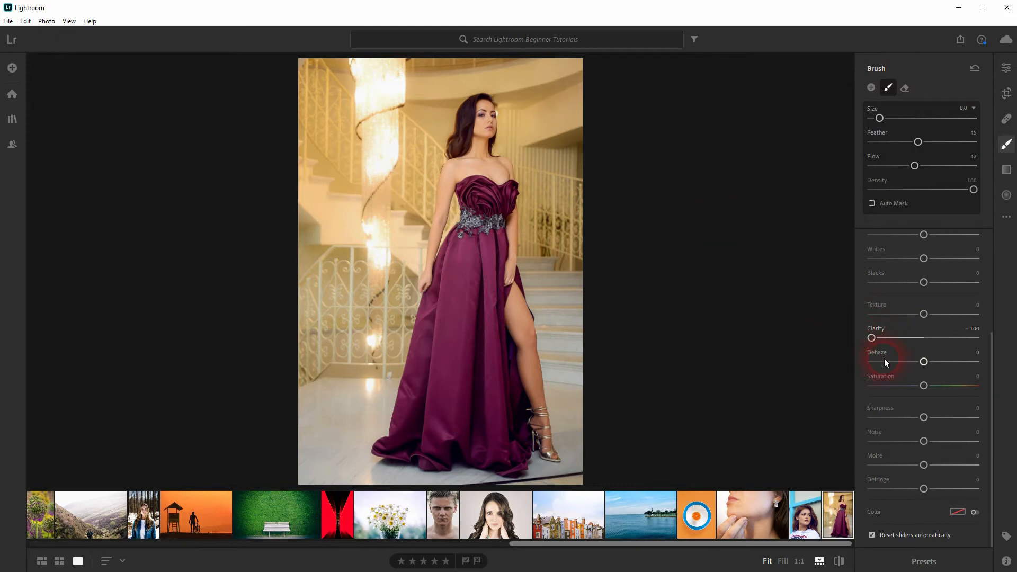
- Set the brushed background's dehaze to -10, sharpness -84 and saturation -12
left_click_drag(924, 362, 905, 361)
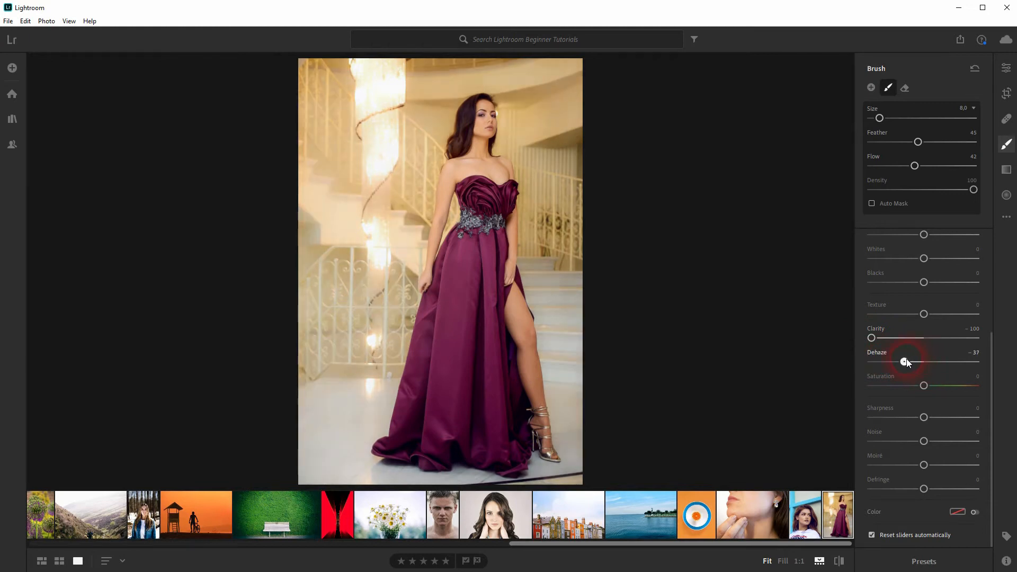
left_click_drag(906, 362, 936, 362)
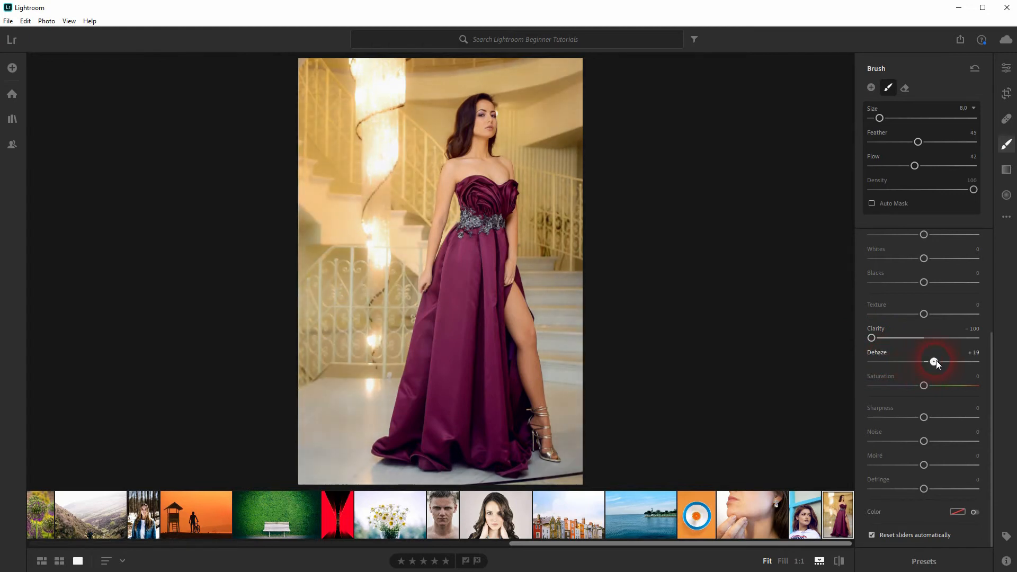
left_click_drag(935, 362, 920, 362)
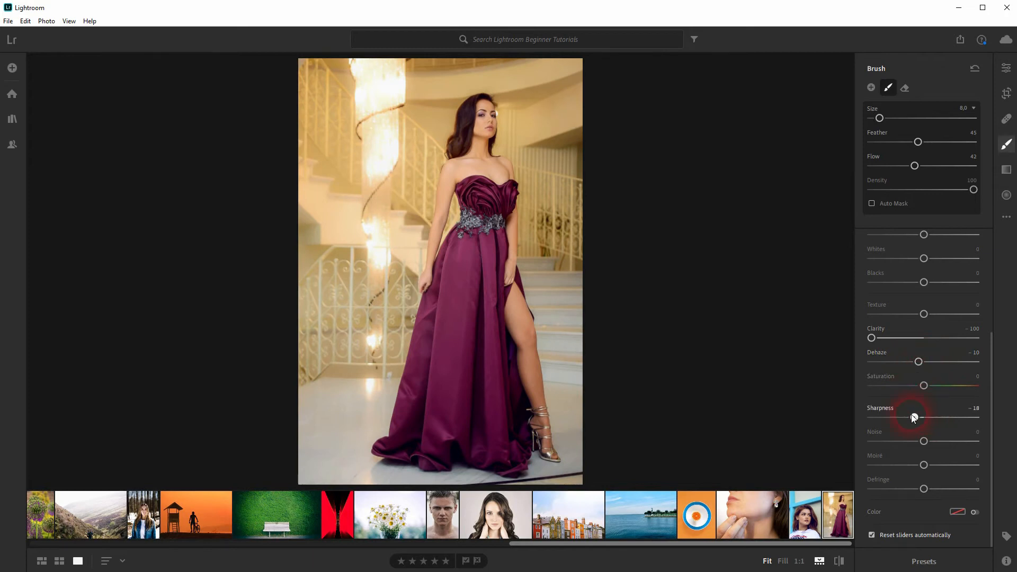
left_click_drag(913, 418, 876, 418)
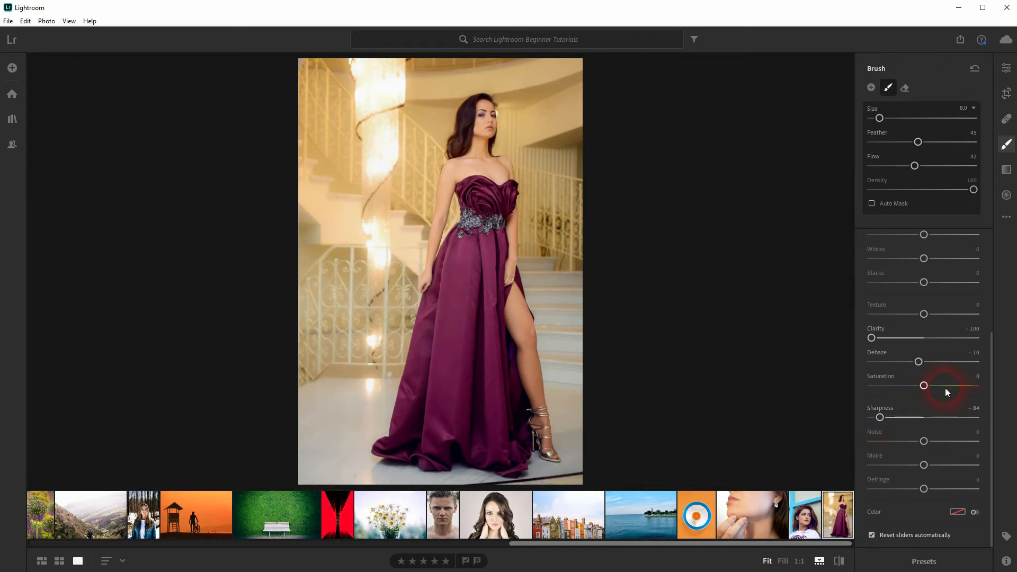
left_click_drag(923, 385, 905, 385)
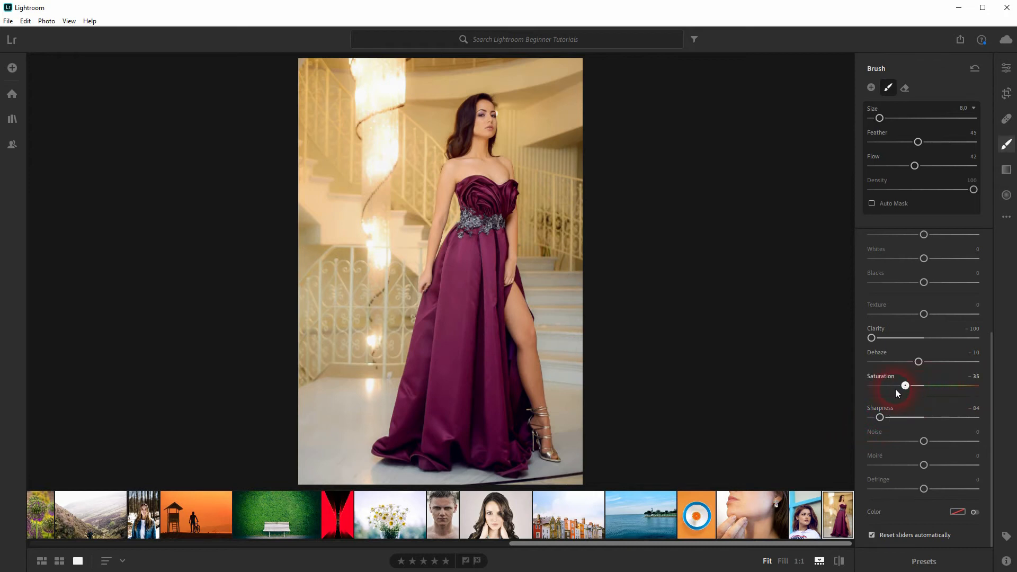
left_click_drag(904, 385, 919, 385)
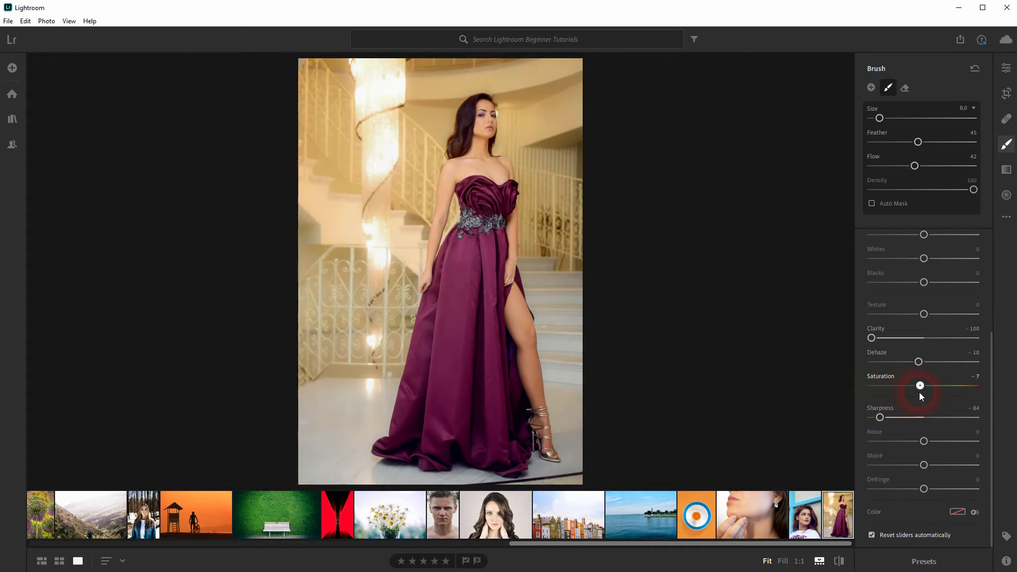
left_click_drag(920, 385, 917, 383)
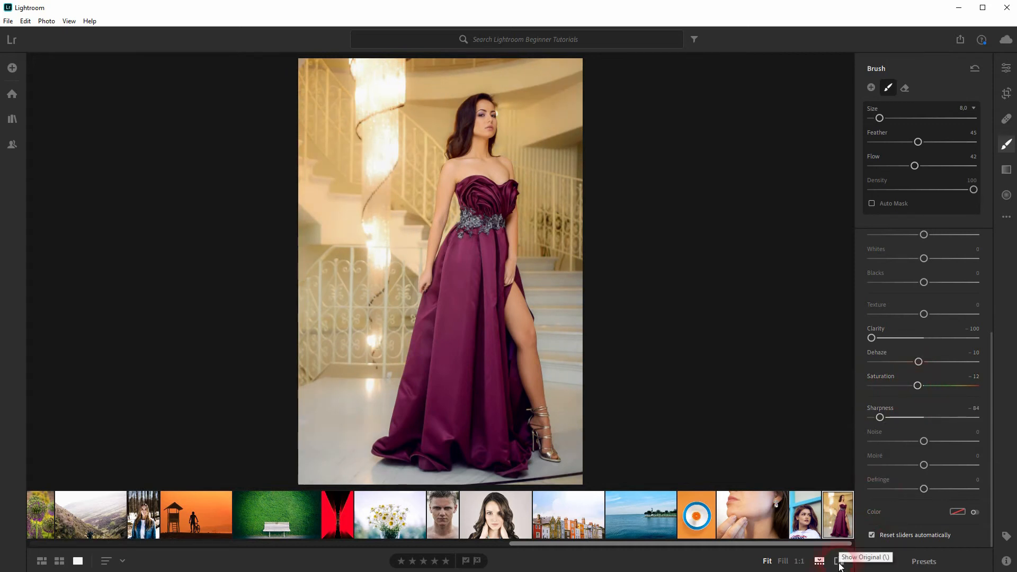
- Compare the edit with the original and check the brush mask's coverage
left_click(839, 561)
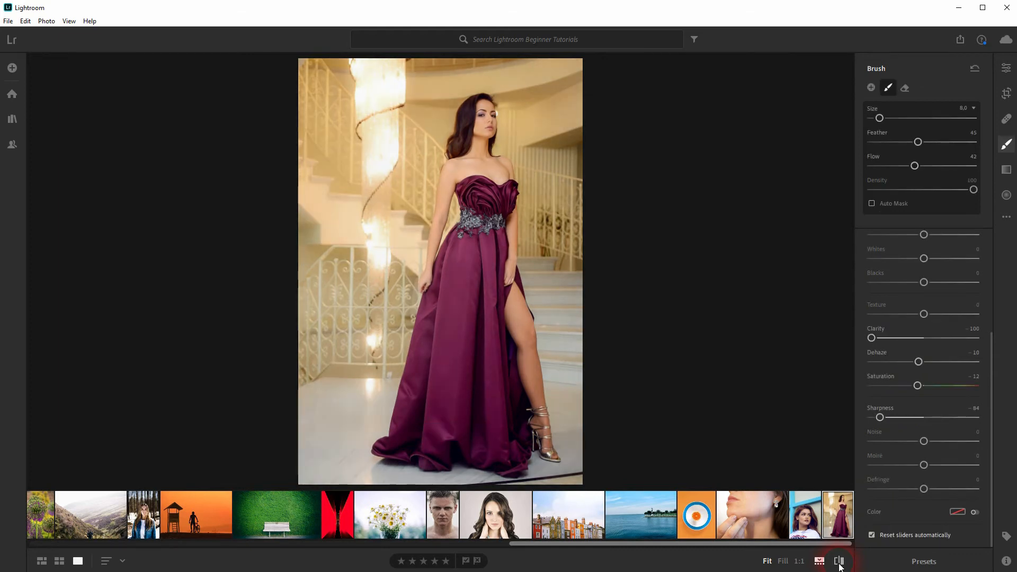
left_click(839, 561)
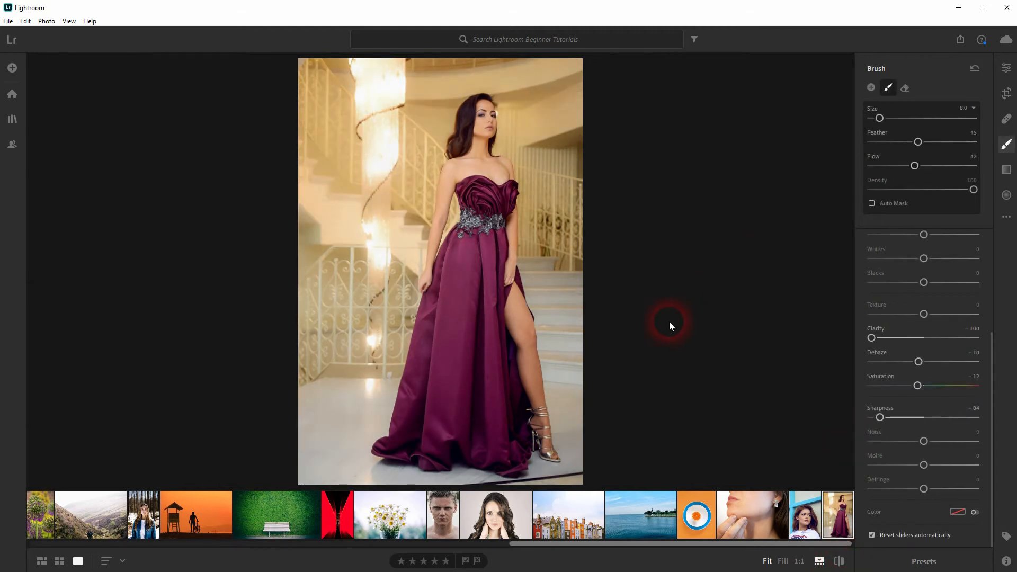
mouse_move(763, 245)
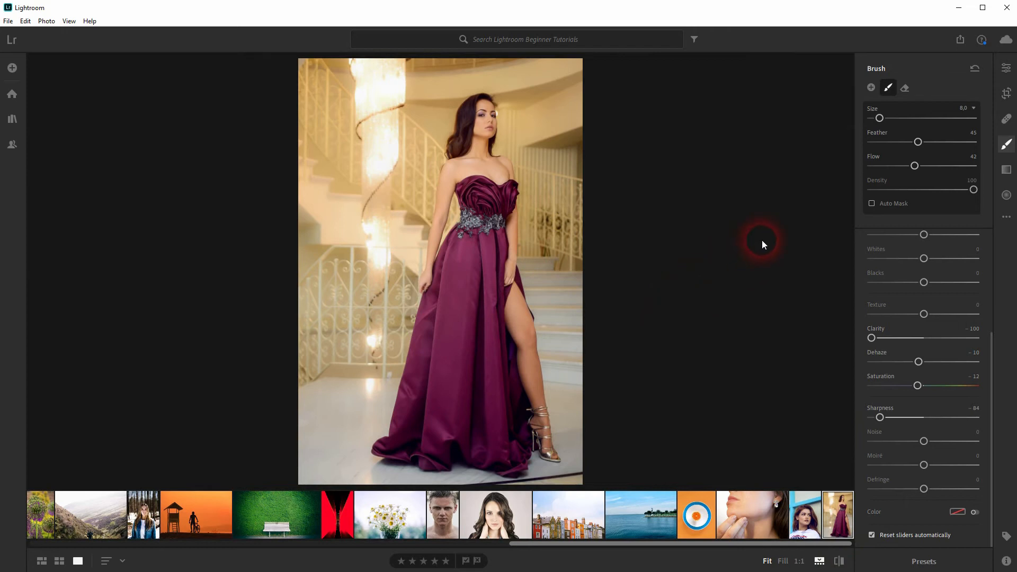
left_click(507, 172)
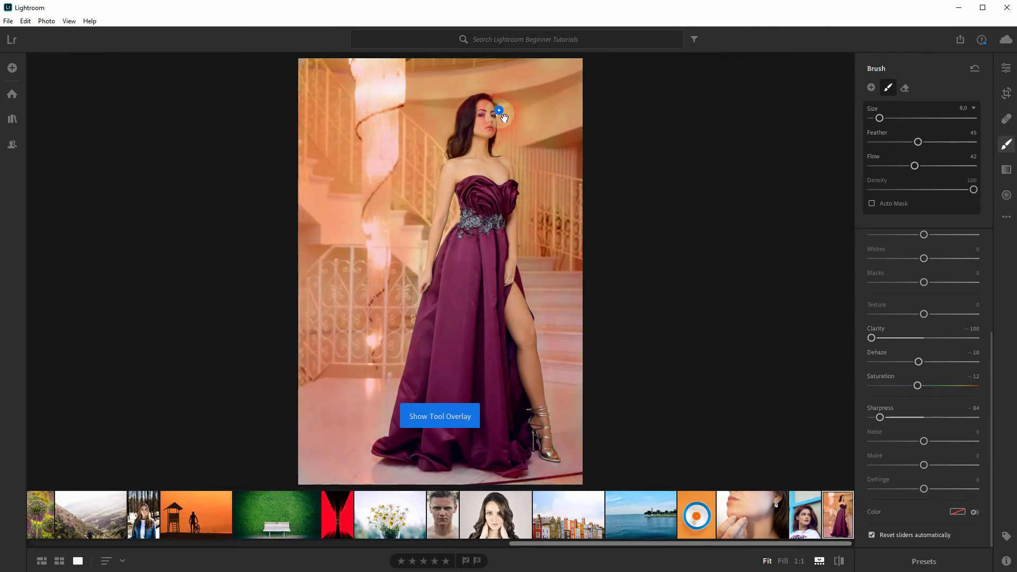
right_click(498, 111)
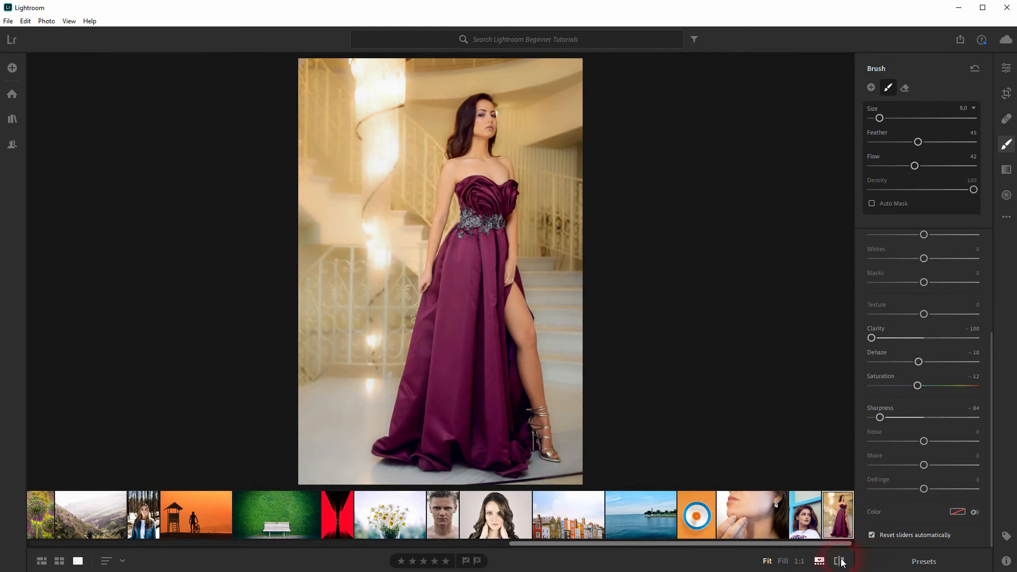
- Compare once more, then start a fresh brush adjustment from the pin menu
left_click(840, 560)
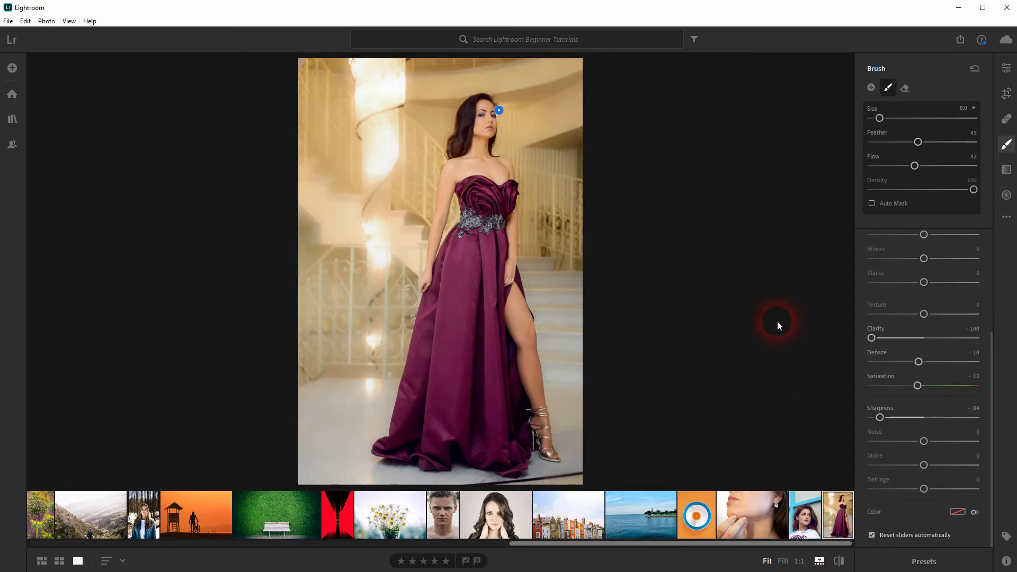
right_click(498, 110)
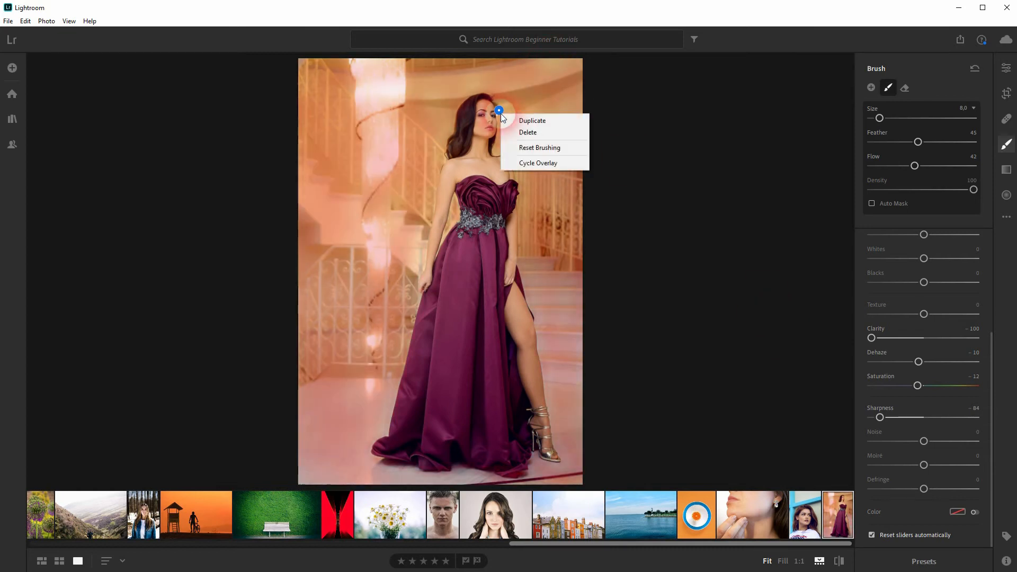
left_click(527, 132)
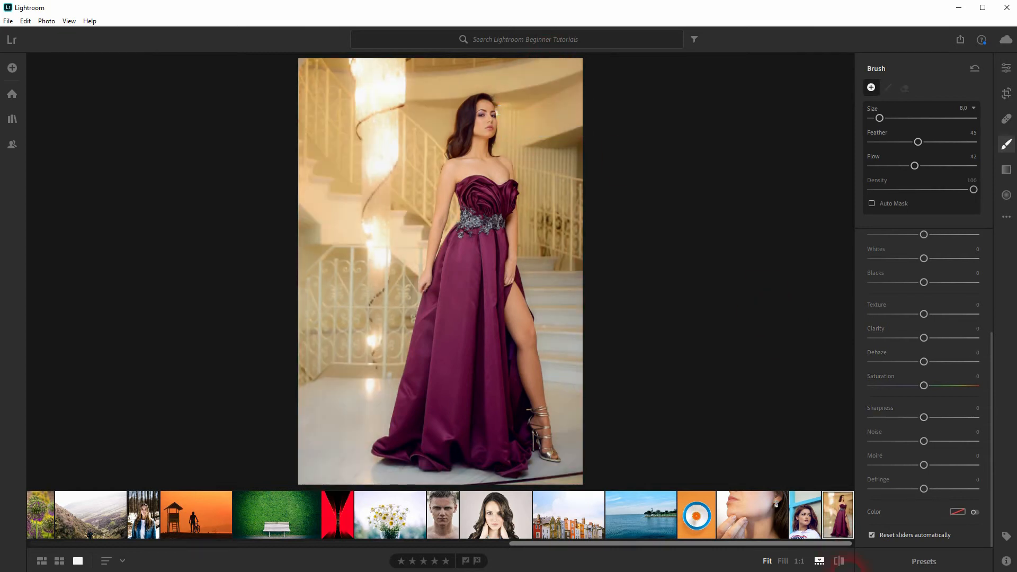
- Draw a tall, narrow radial gradient over the model from head to feet
left_click(838, 561)
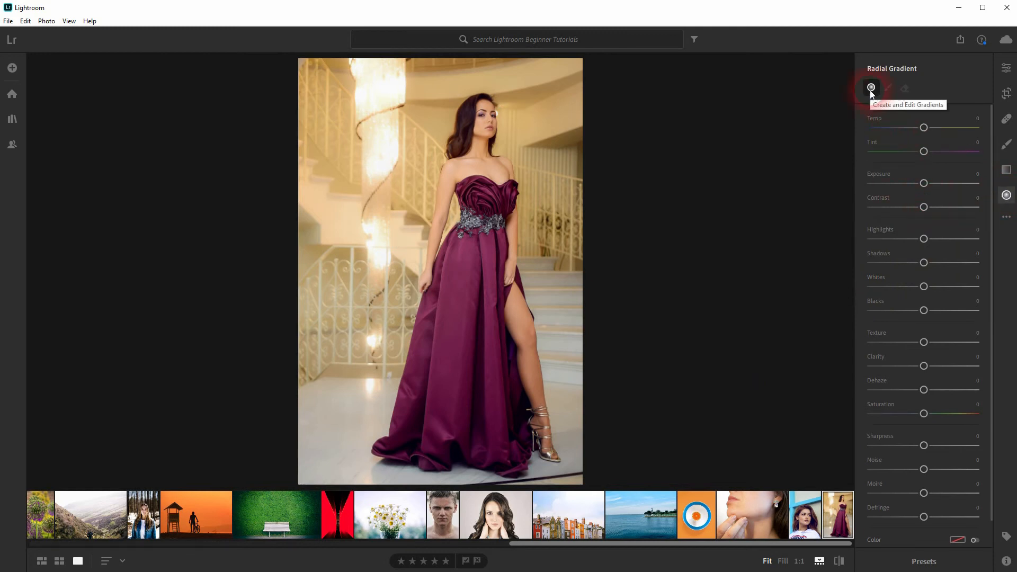
left_click_drag(479, 242, 483, 266)
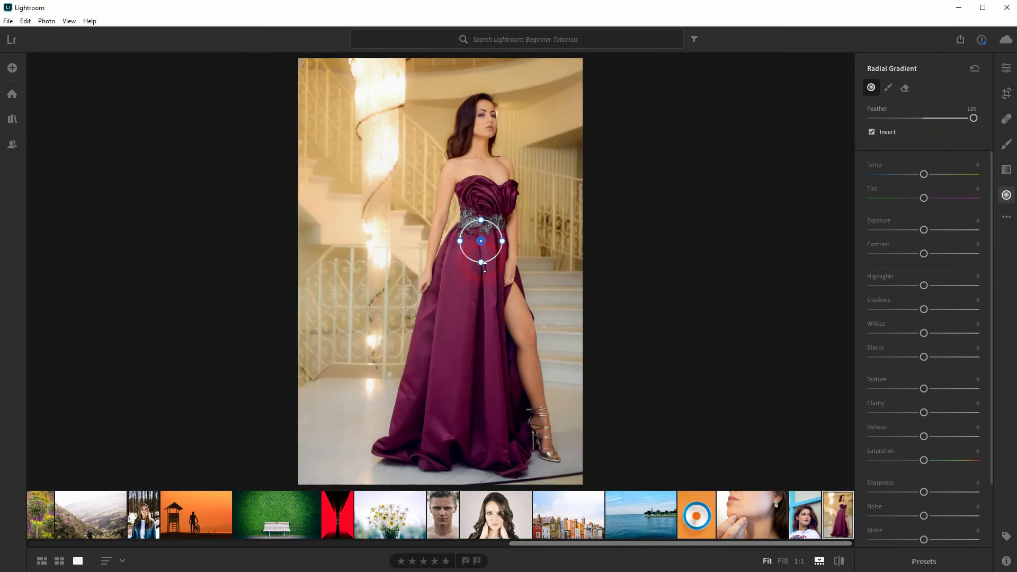
left_click_drag(480, 265, 488, 405)
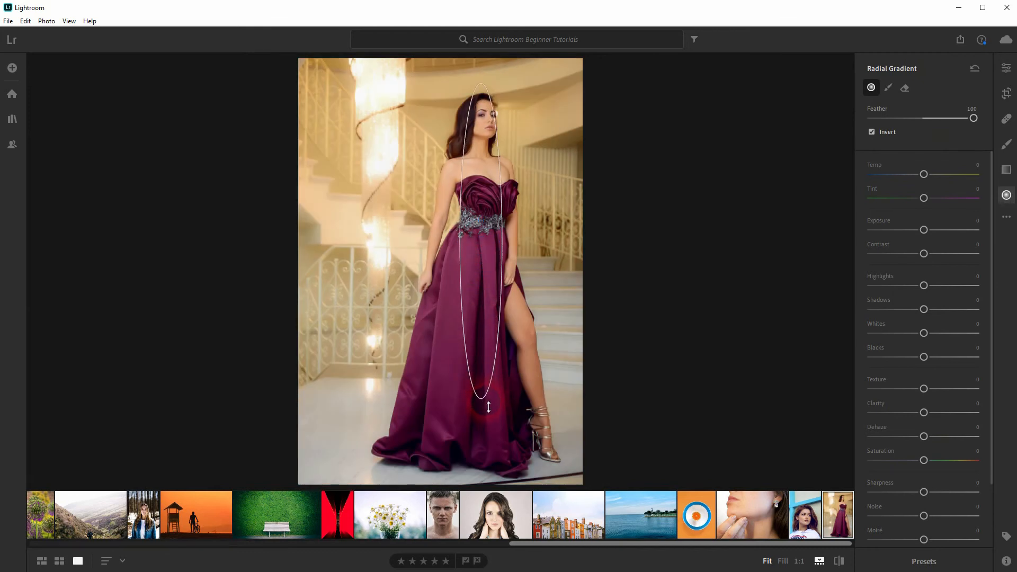
left_click_drag(488, 407, 480, 240)
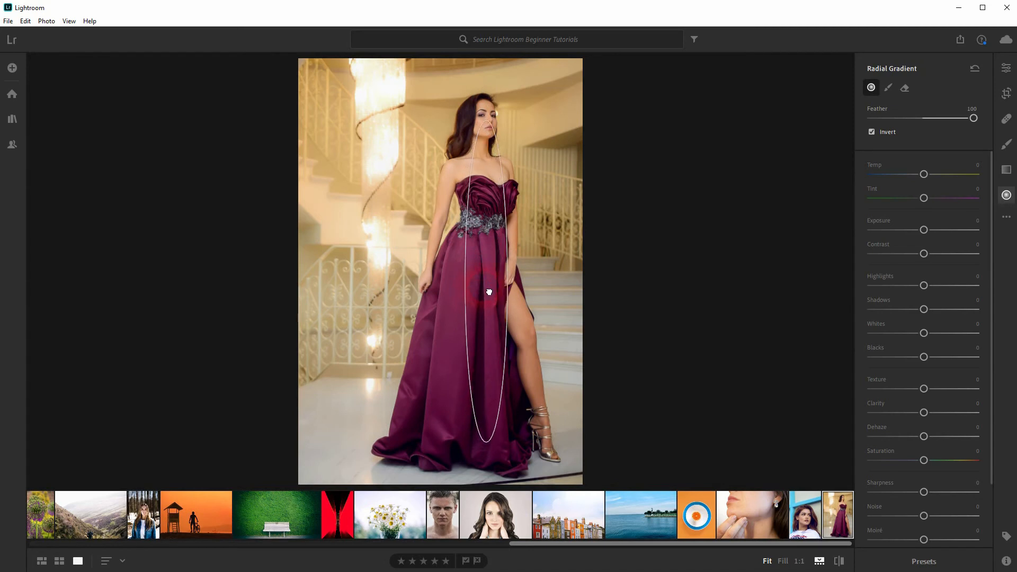
- Widen the oval to enclose her arms and whole figure, with feather at 100
left_click(489, 291)
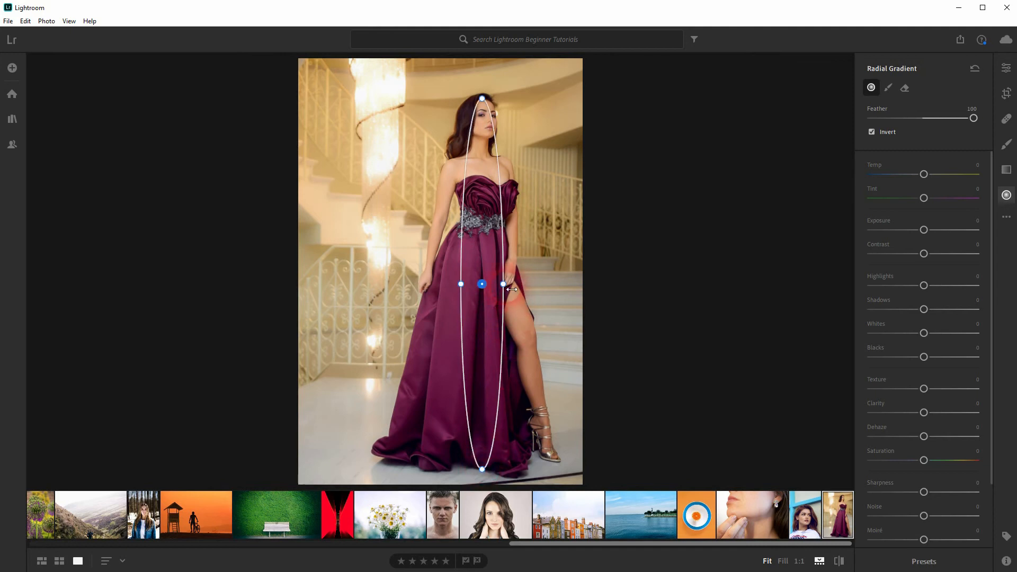
left_click_drag(503, 284, 532, 287)
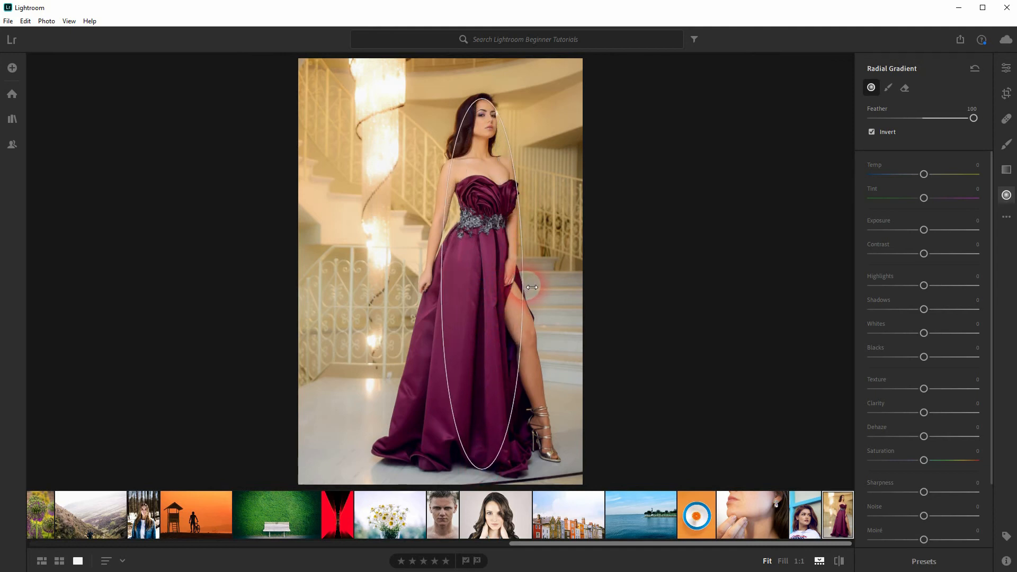
left_click_drag(532, 287, 472, 94)
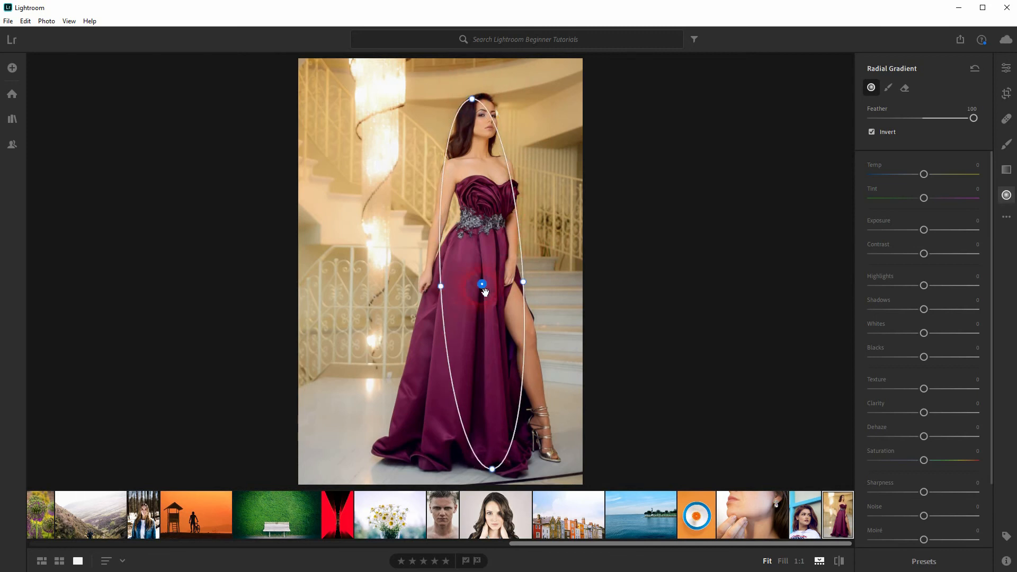
left_click_drag(481, 283, 497, 287)
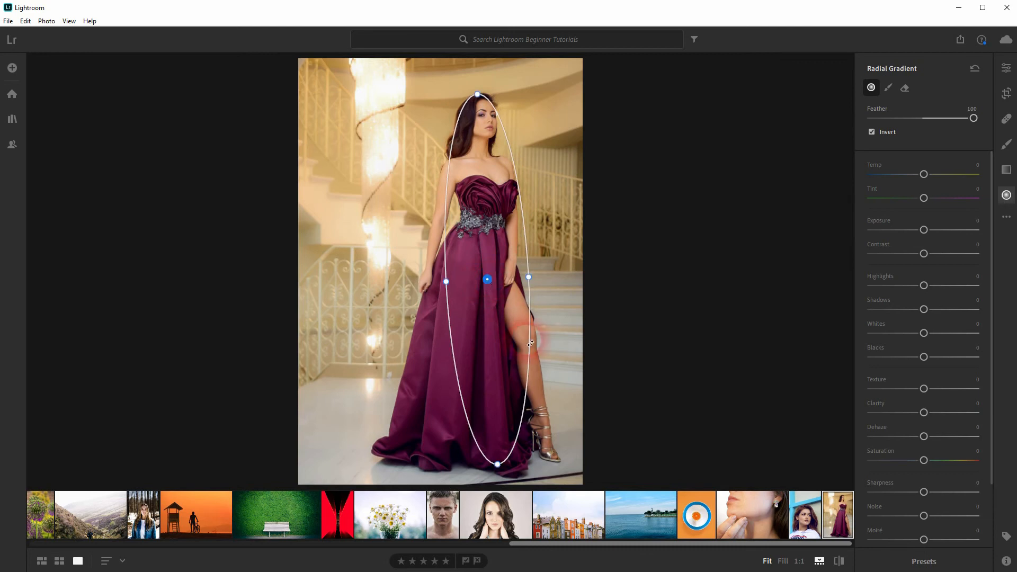
left_click_drag(973, 118, 949, 118)
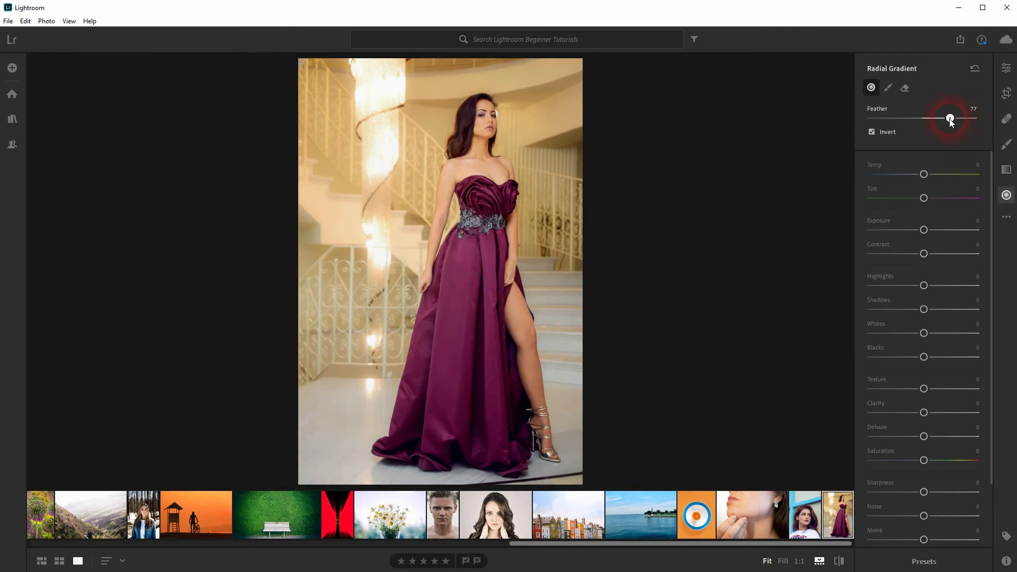
left_click_drag(950, 118, 973, 118)
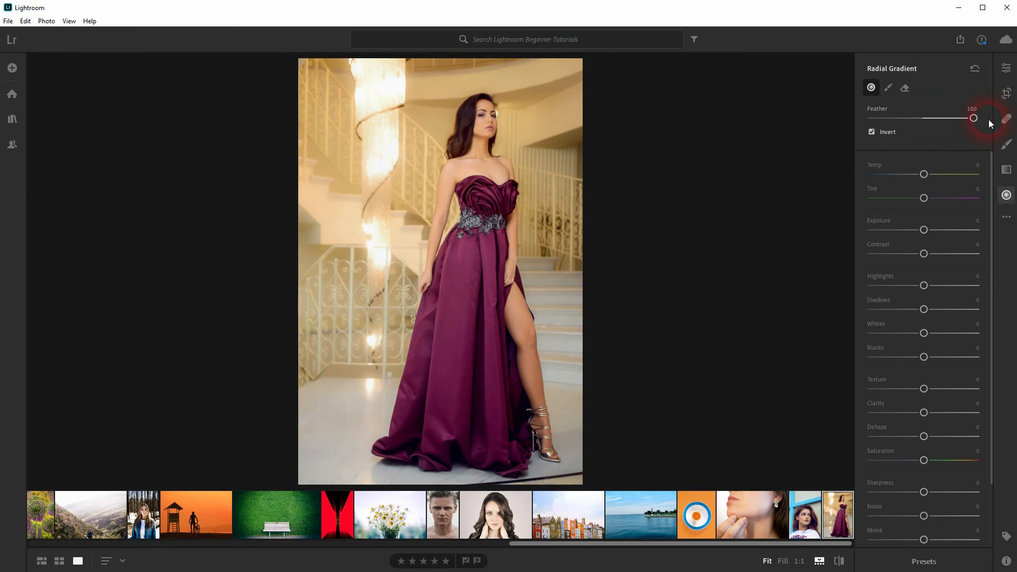
- Toggle the gradient's Invert off and back on, and set its feather to 75
left_click(871, 132)
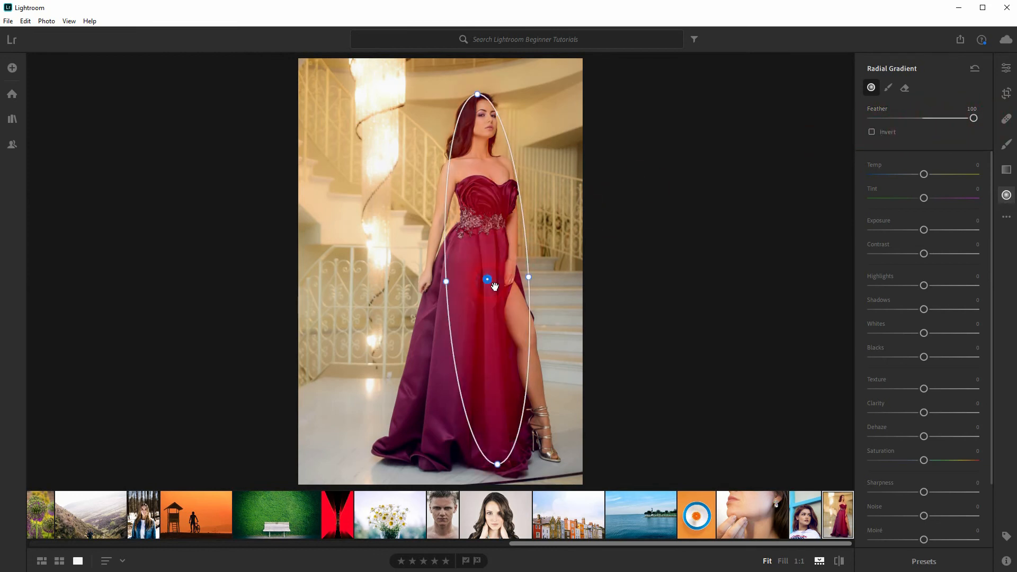
left_click(872, 132)
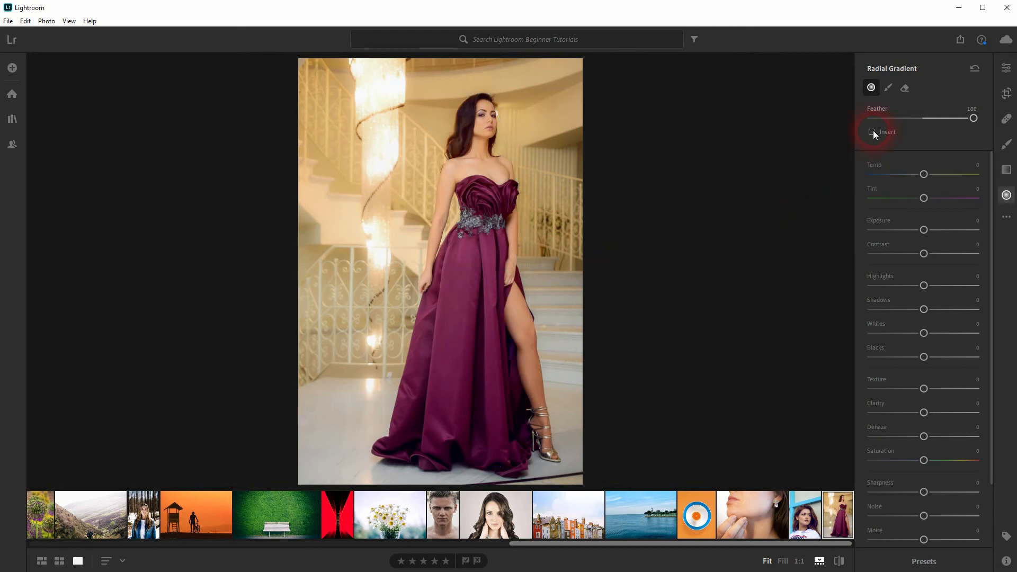
left_click(871, 132)
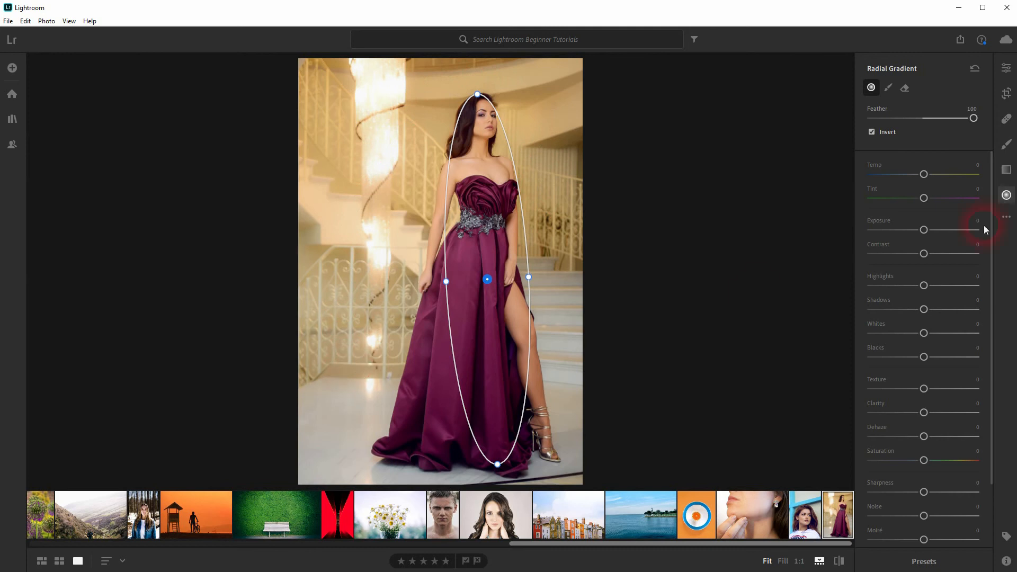
left_click_drag(973, 118, 923, 118)
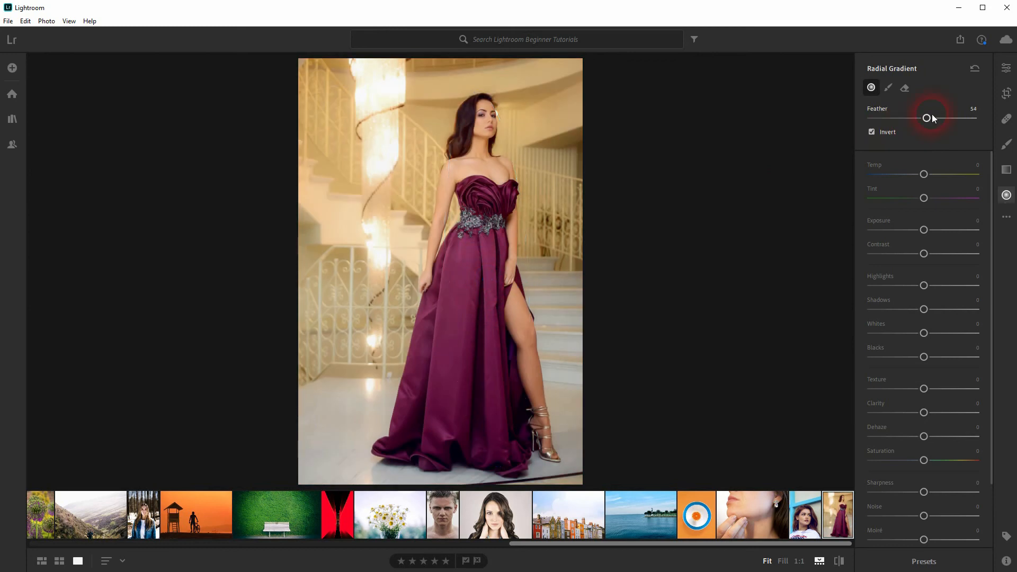
left_click_drag(927, 118, 973, 118)
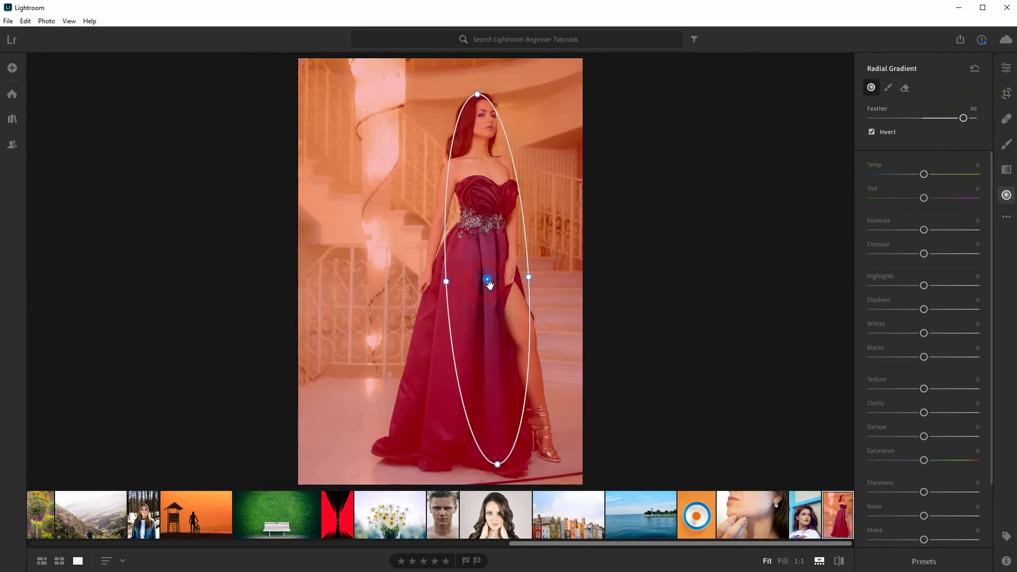
left_click(924, 174)
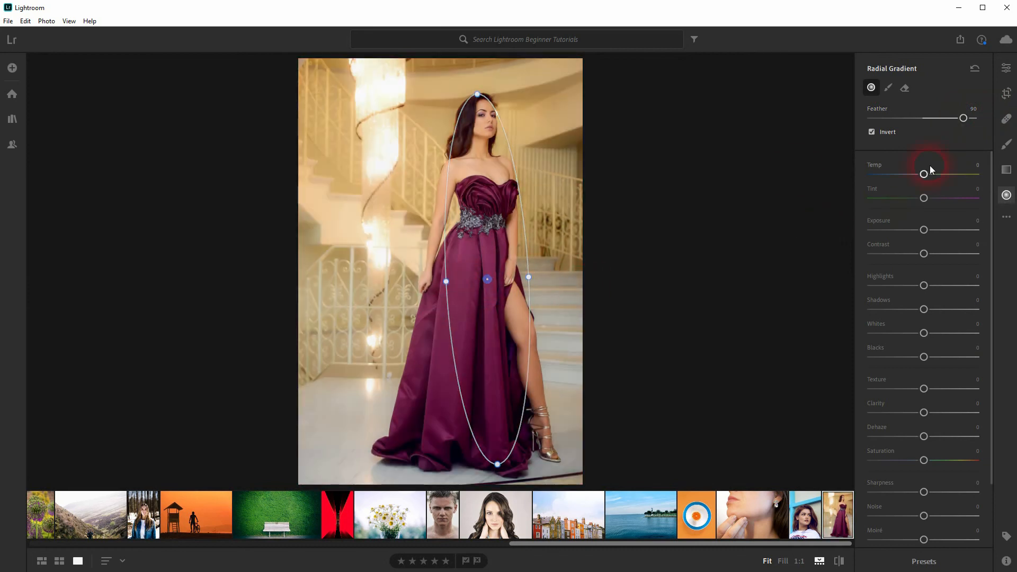
left_click_drag(962, 118, 947, 119)
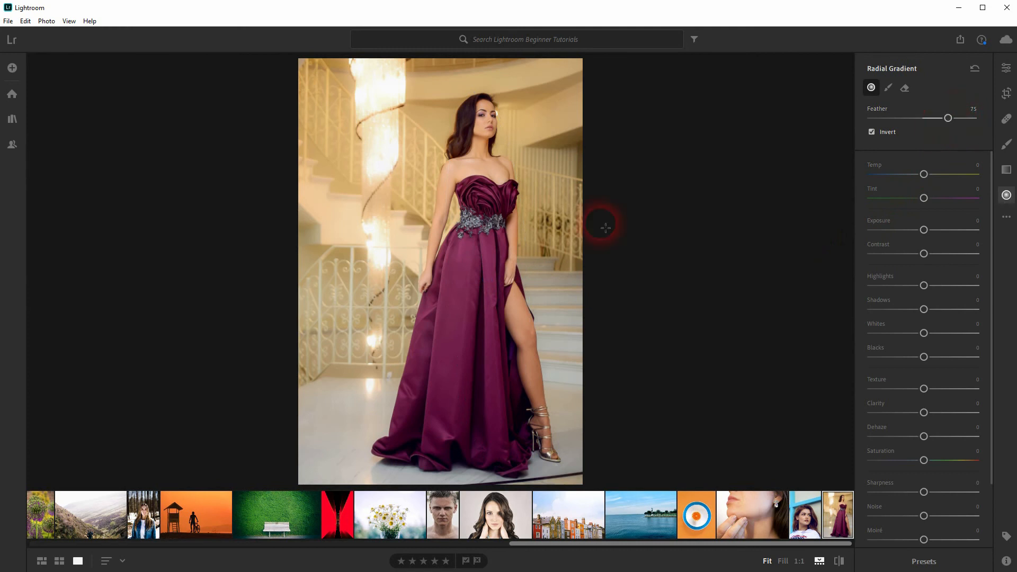
left_click_drag(605, 226, 486, 280)
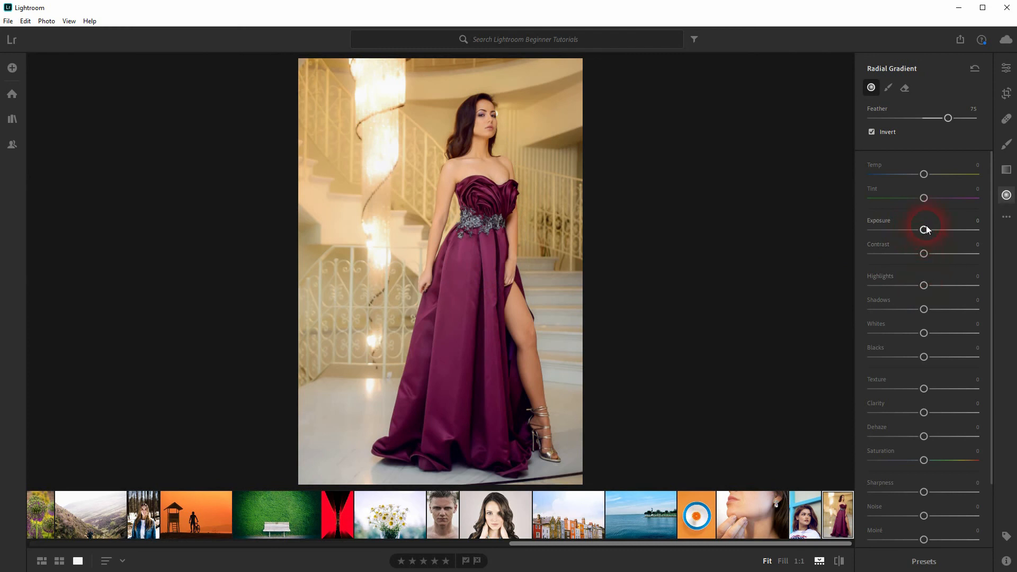
- Apply exposure -0.12, contrast +18, clarity -16, sharpness -26 and dehaze -2 to the gradient
left_click_drag(923, 229, 920, 229)
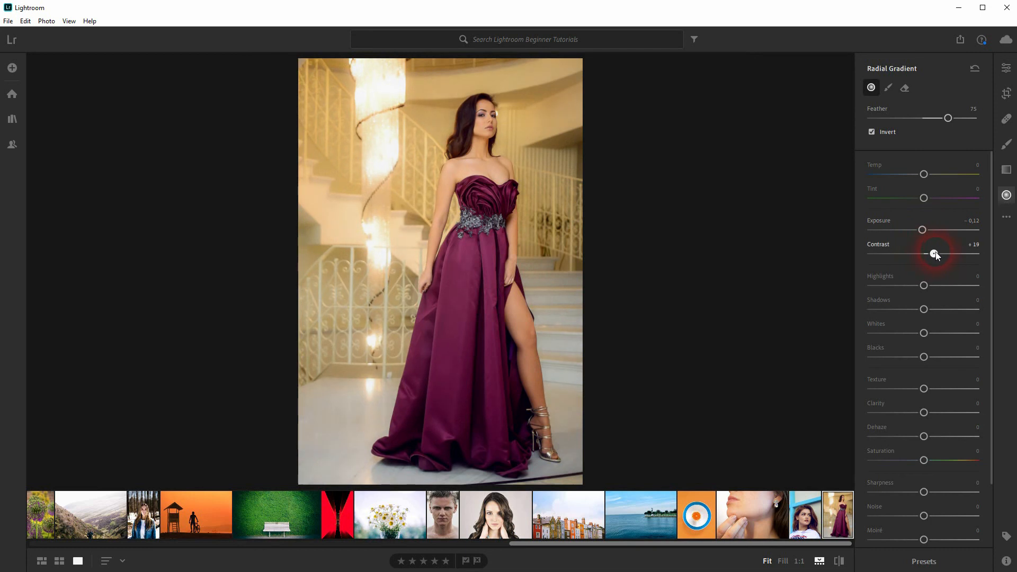
scroll("down", 3)
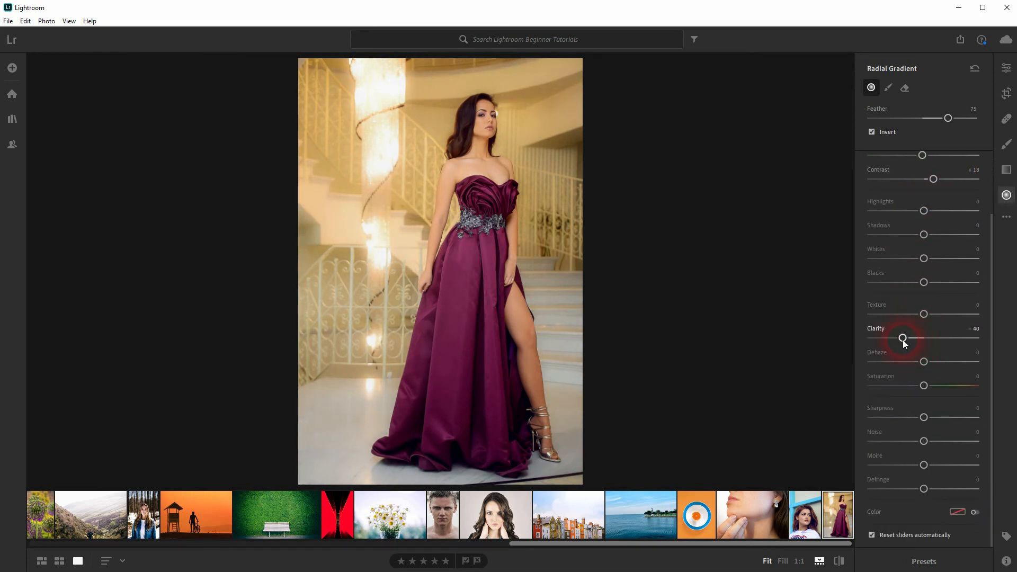
left_click_drag(902, 338, 912, 338)
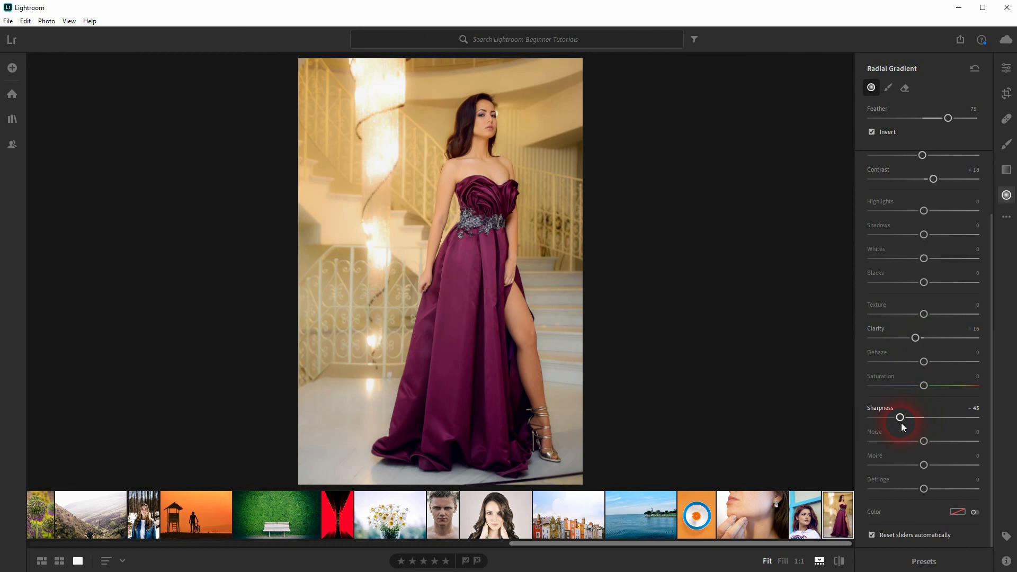
left_click_drag(900, 417, 910, 416)
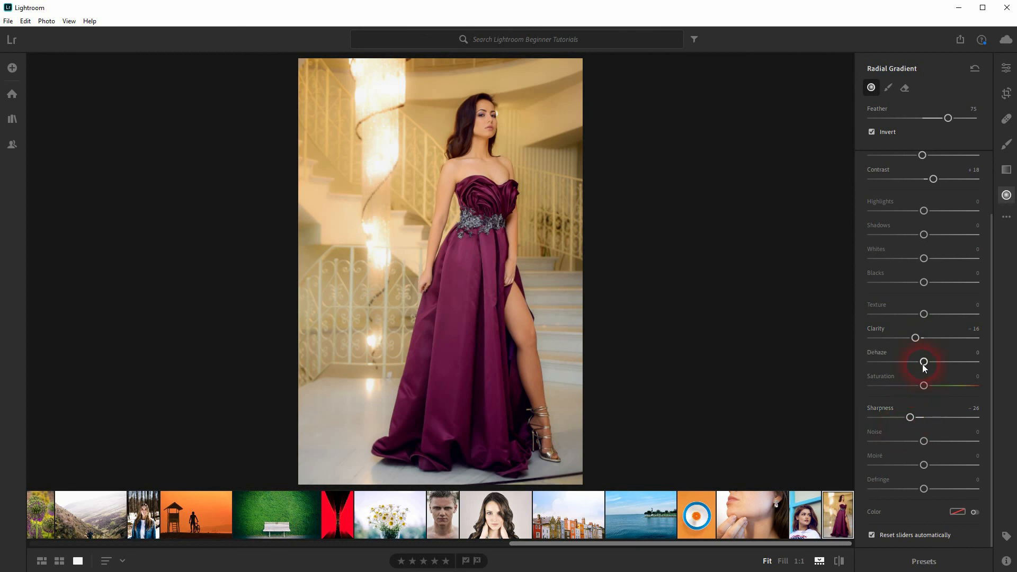
left_click_drag(923, 361, 923, 361)
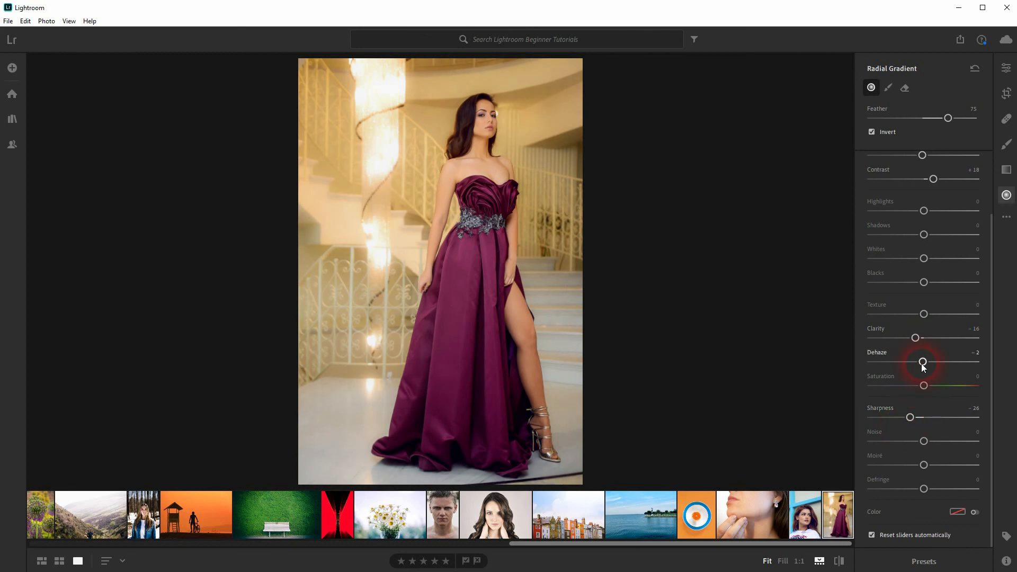